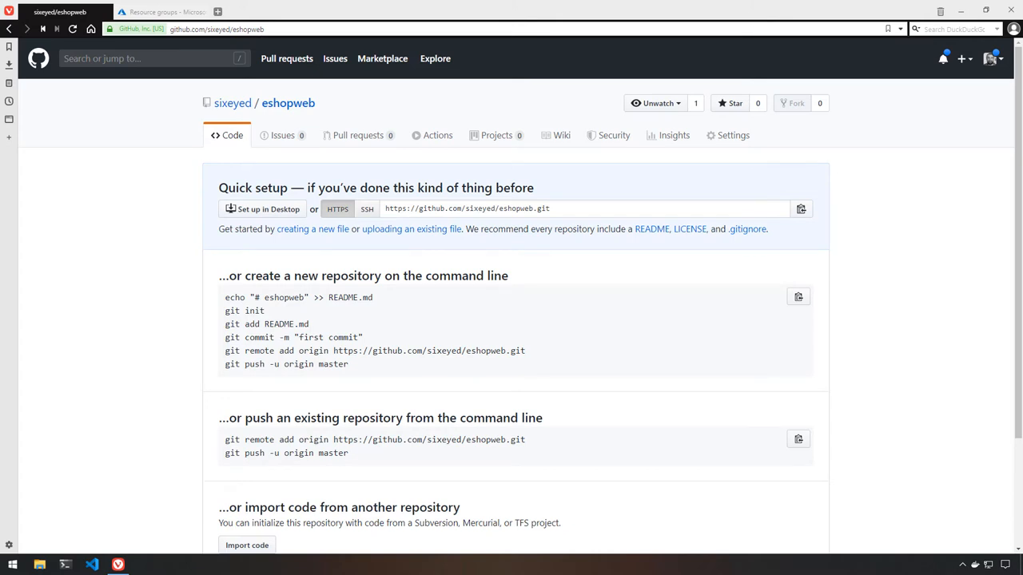
{"action": "mouse_move", "coordinate": [1010, 317]}
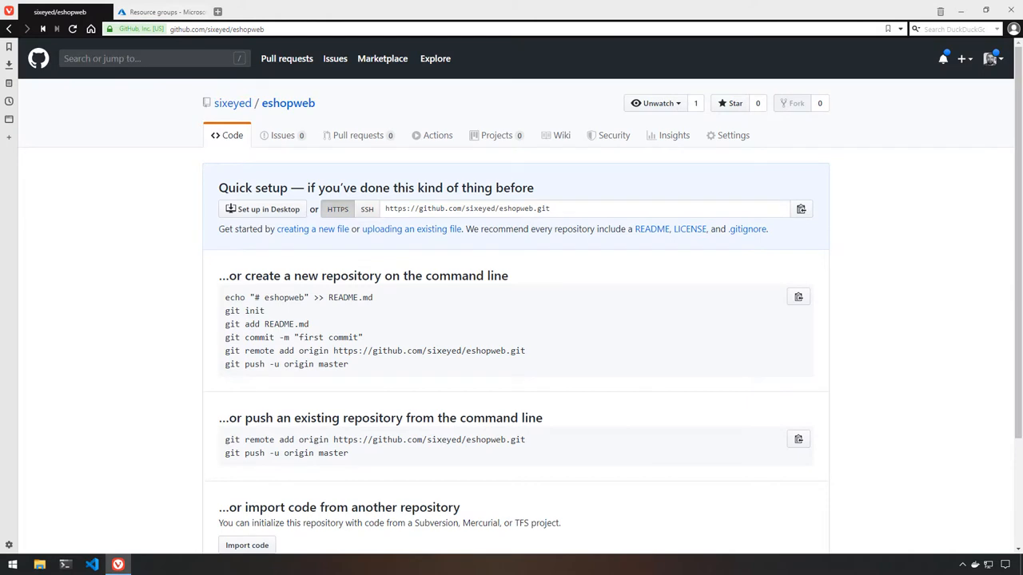
{"action": "mouse_move", "coordinate": [734, 134]}
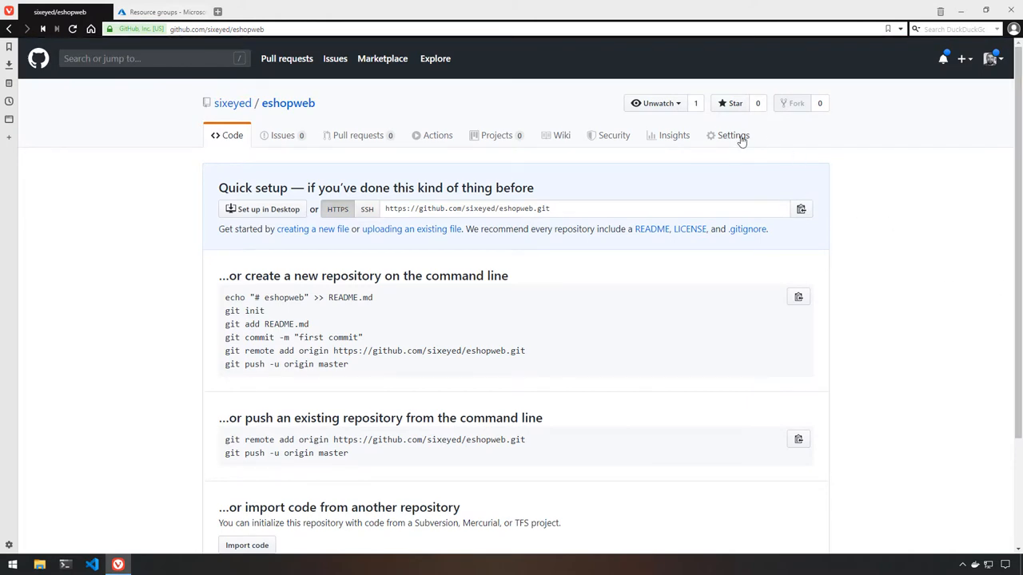
Show the eshopweb repository's stored secrets from its Settings sidebar.
{"action": "left_click", "coordinate": [732, 135]}
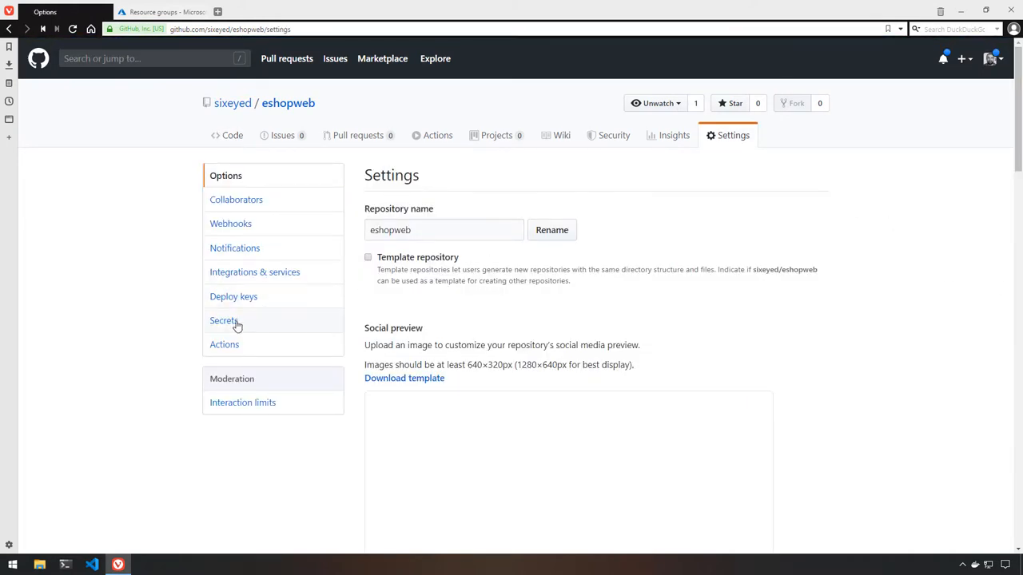
{"action": "left_click", "coordinate": [224, 320]}
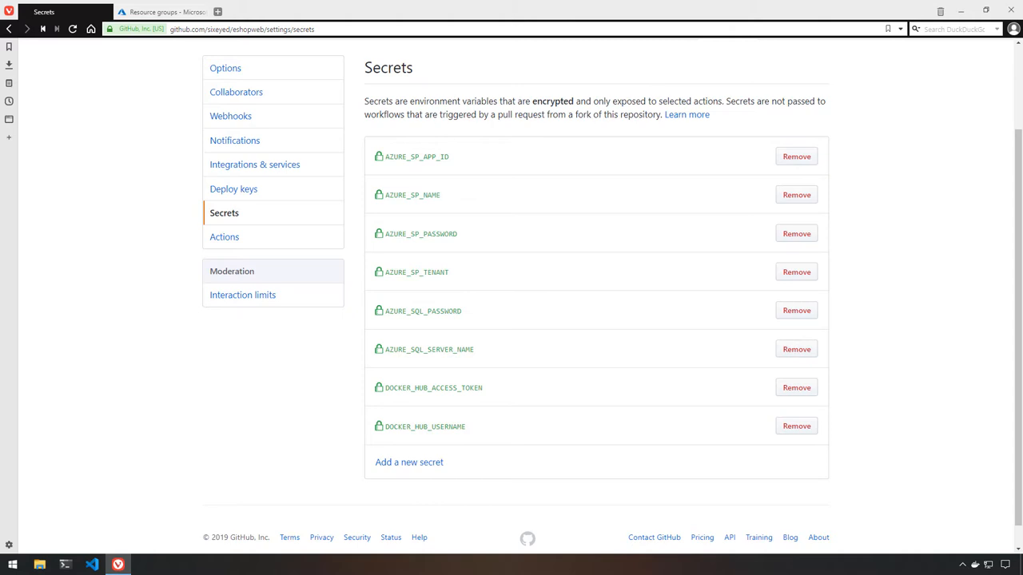
{"action": "mouse_move", "coordinate": [166, 16]}
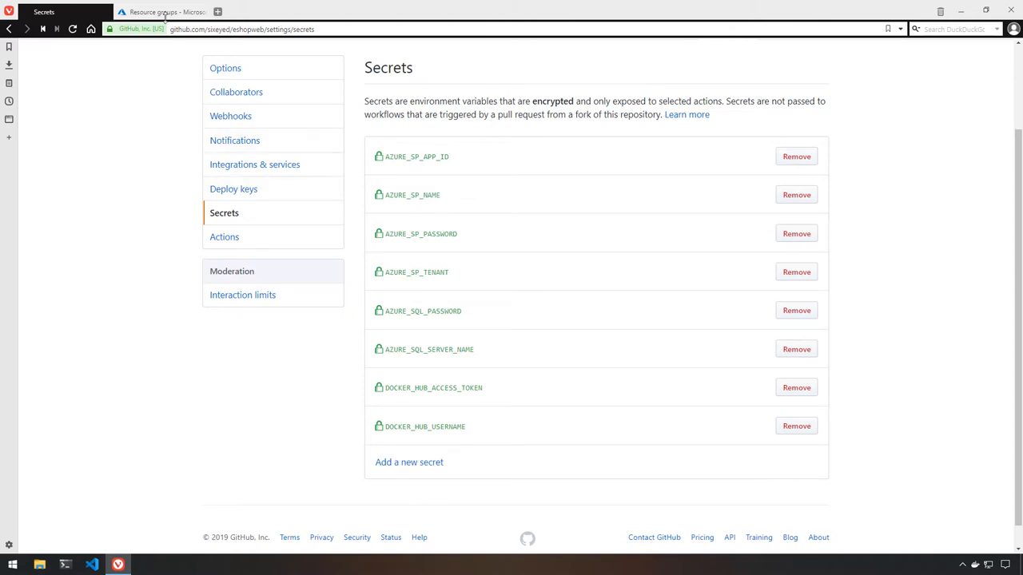
Check the Azure portal resource groups for 'eshop', then bring up Docker Desktop's tray menu.
{"action": "left_click", "coordinate": [159, 11]}
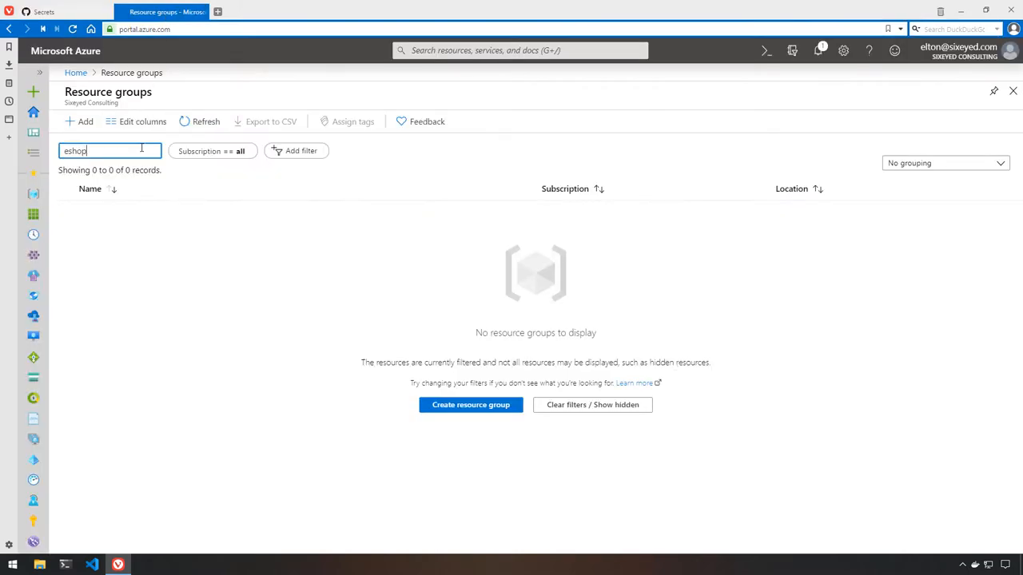
{"action": "mouse_move", "coordinate": [199, 121]}
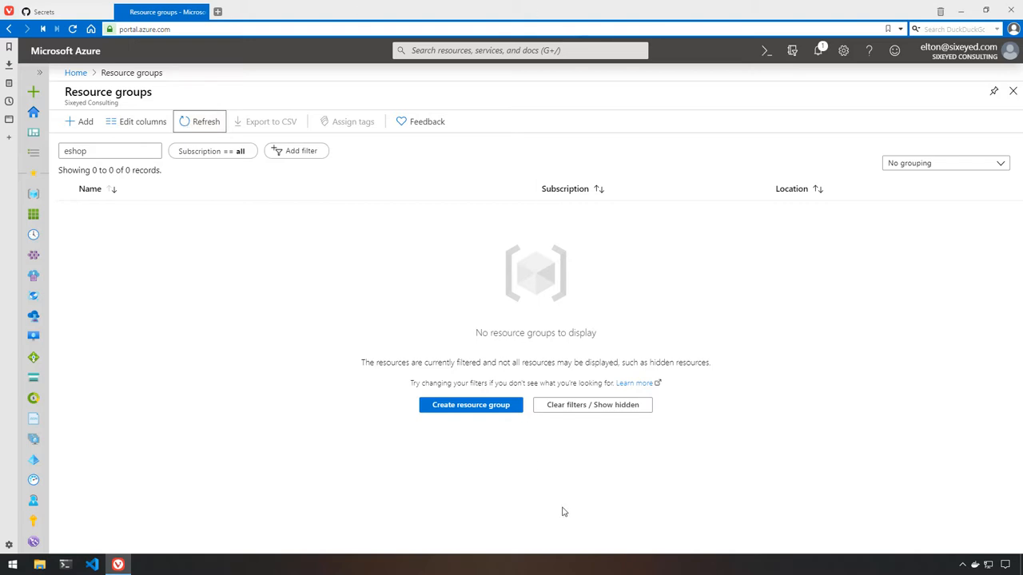
{"action": "right_click", "coordinate": [975, 566]}
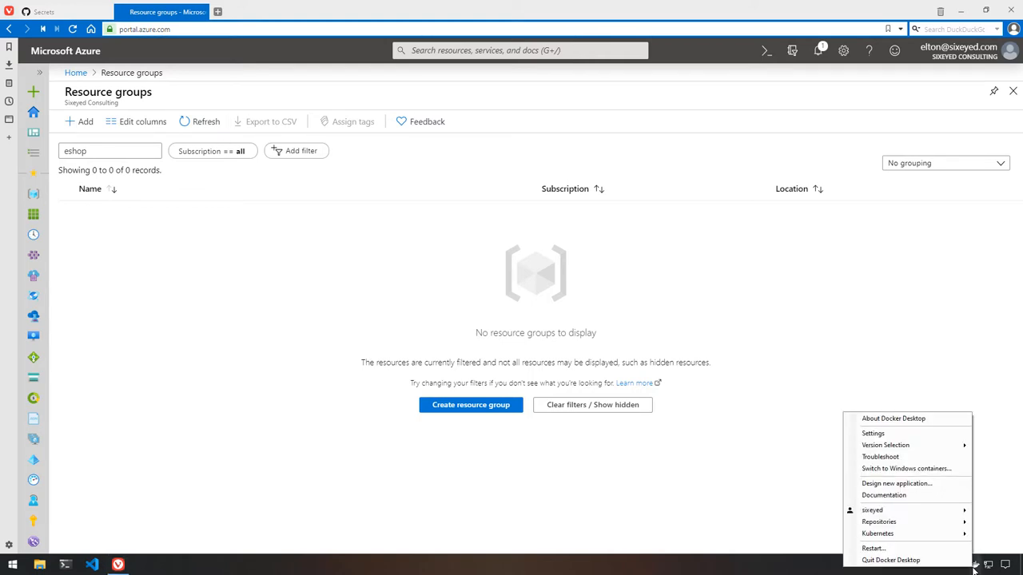
{"action": "mouse_move", "coordinate": [895, 483]}
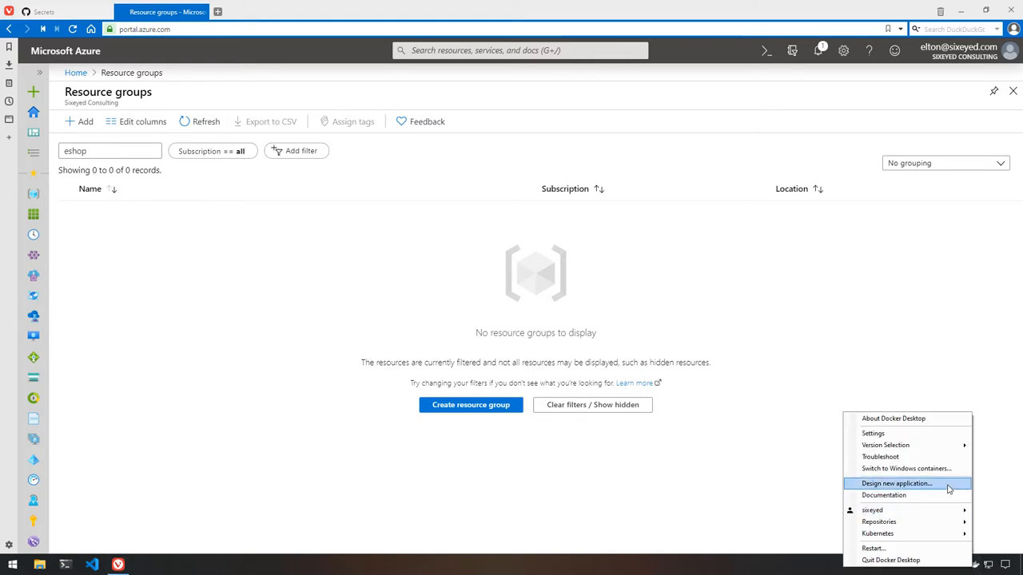
Start designing a new Docker application from the Linux template, designer maximized.
{"action": "left_click", "coordinate": [895, 483]}
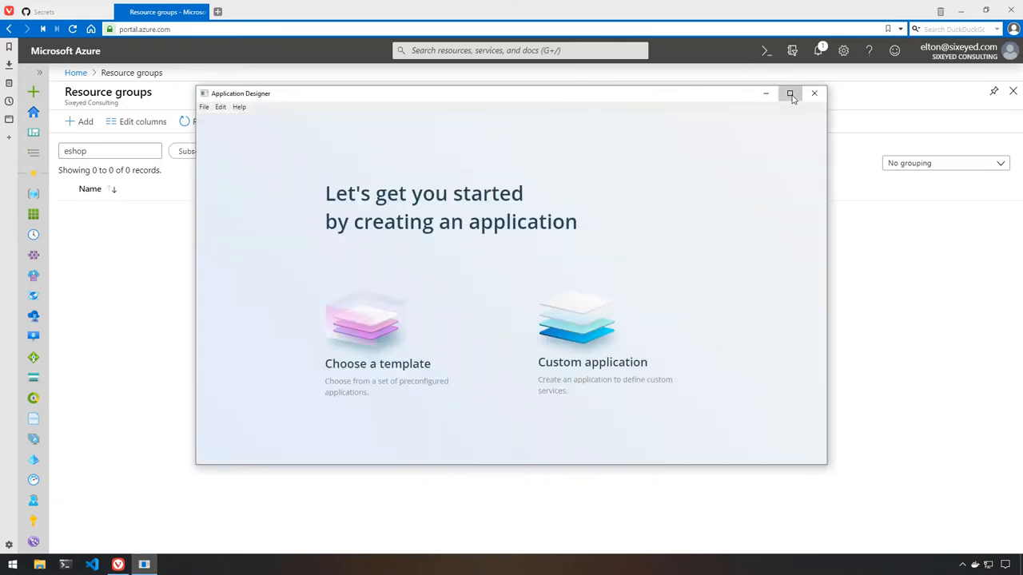
{"action": "left_click", "coordinate": [789, 93]}
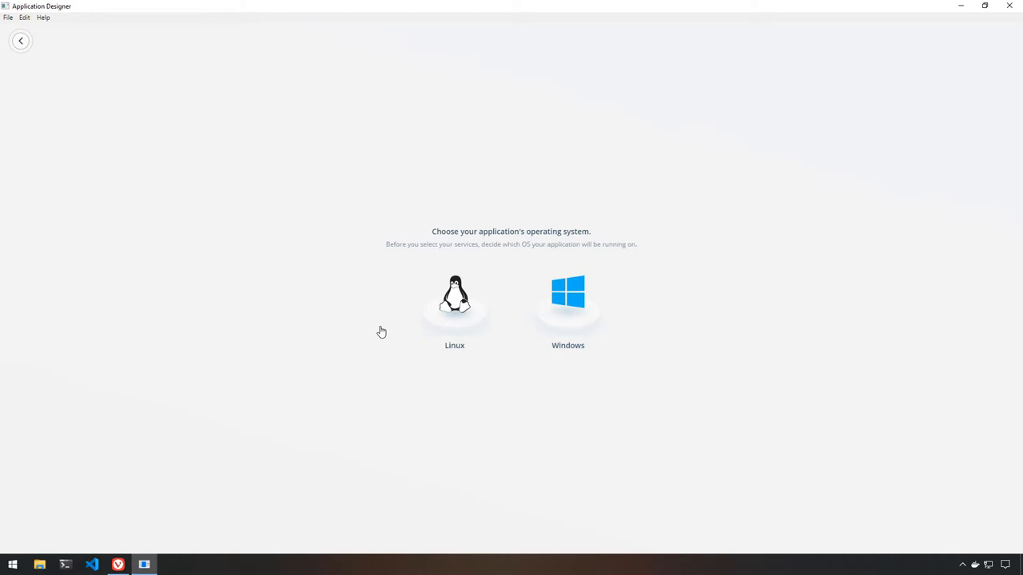
{"action": "mouse_move", "coordinate": [450, 312]}
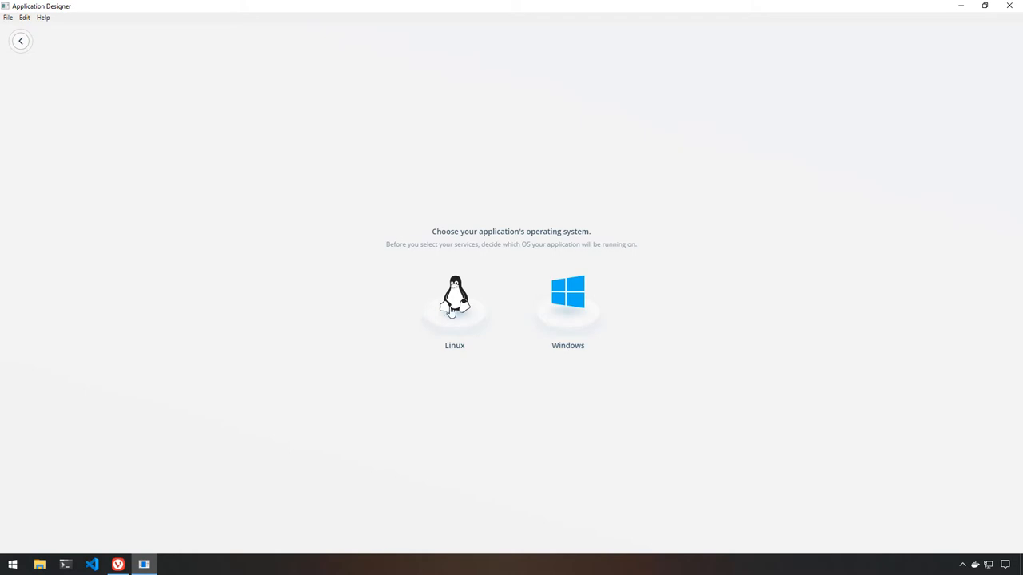
{"action": "left_click", "coordinate": [454, 300]}
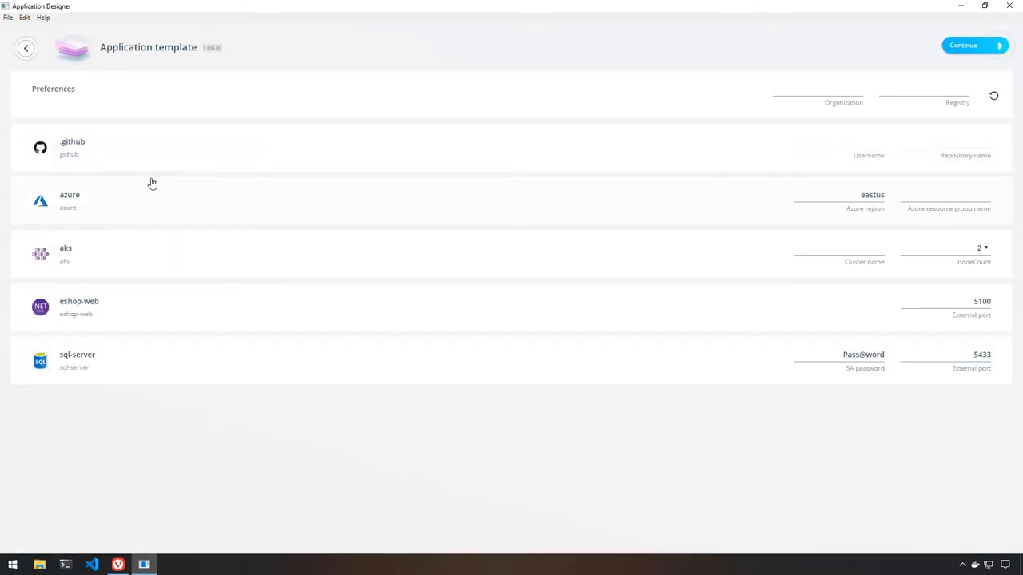
Fill GitHub user sixeyed, repository eshopweb and Azure resource group eshopweb.
{"action": "left_click", "coordinate": [818, 144]}
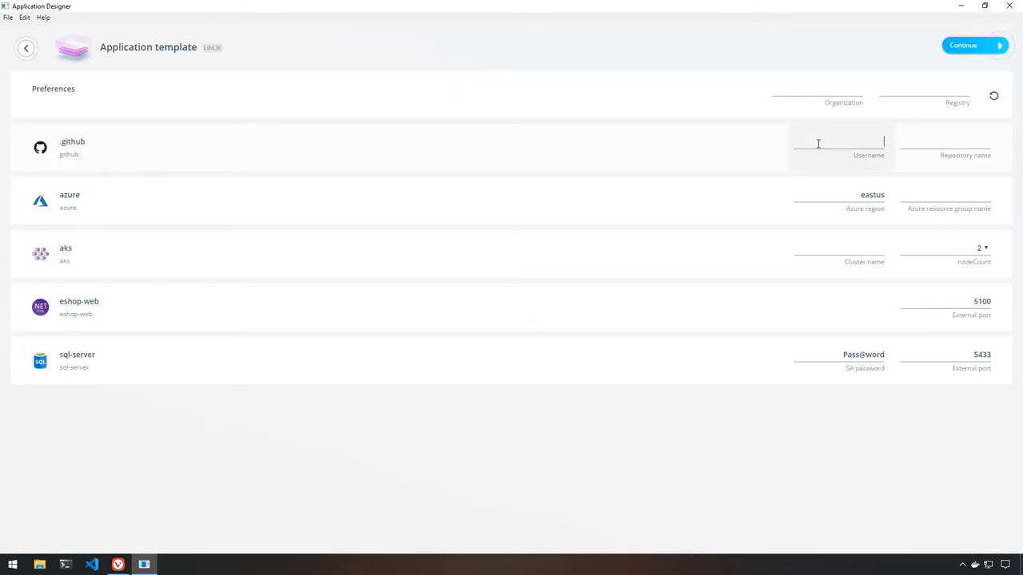
{"action": "type", "text": "sixeyed"}
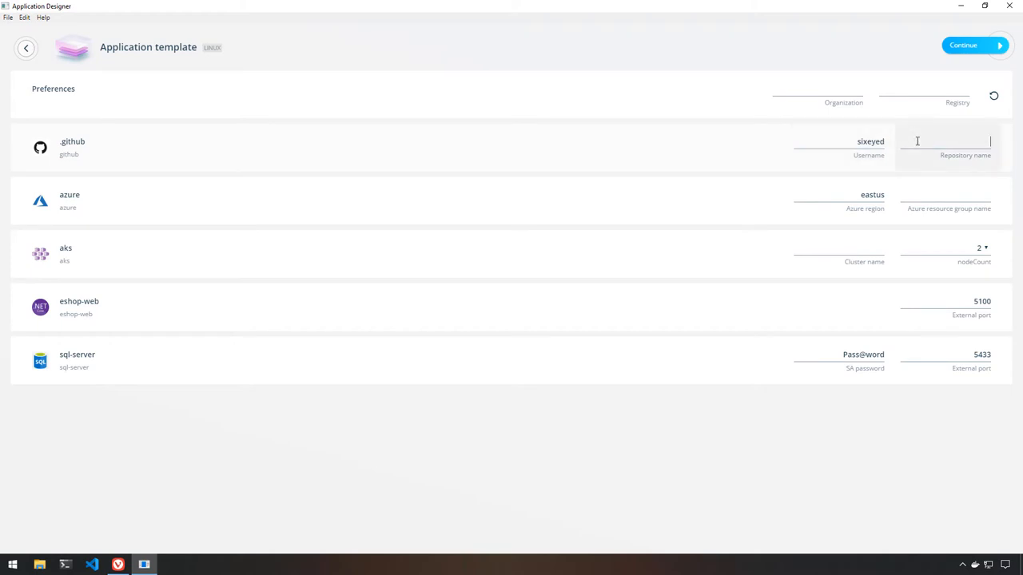
{"action": "type", "text": "eshop"}
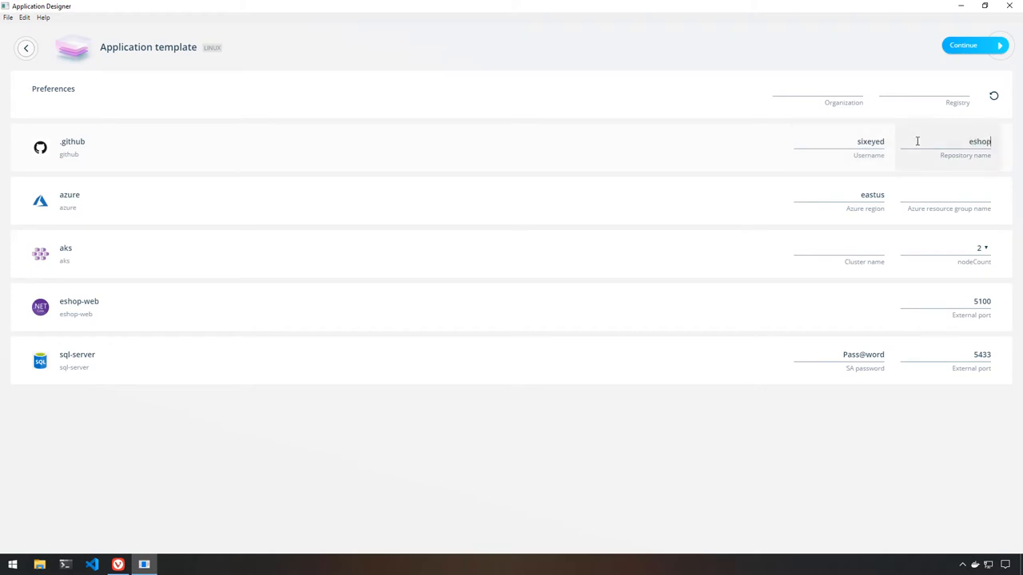
{"action": "type", "text": "web"}
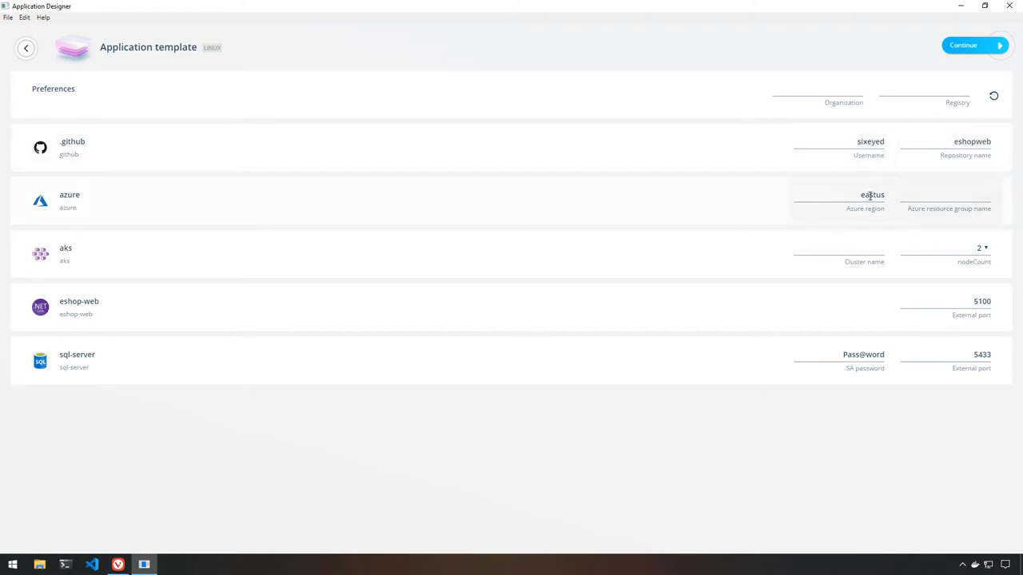
{"action": "left_click", "coordinate": [946, 195]}
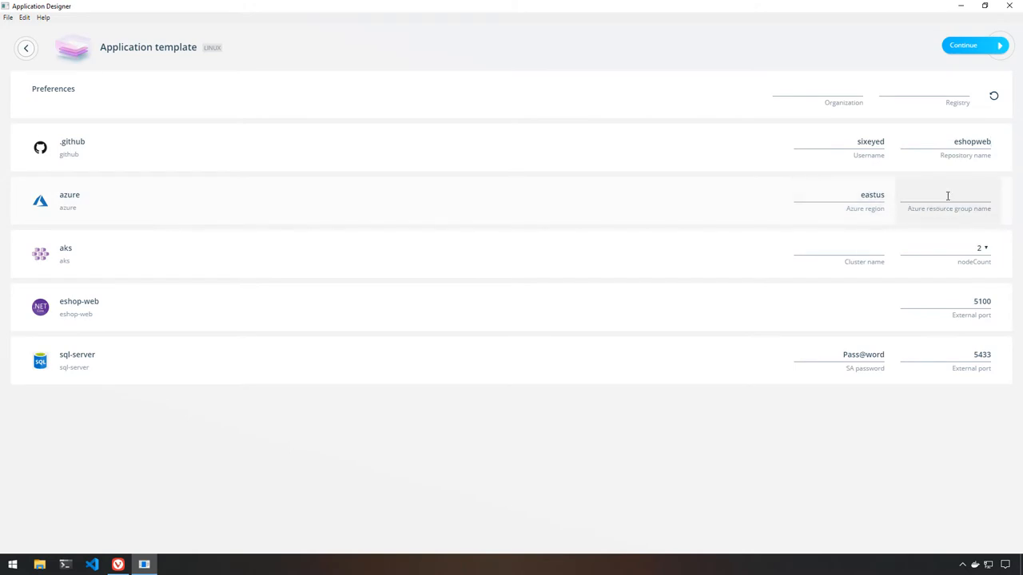
{"action": "type", "text": "eshopweb"}
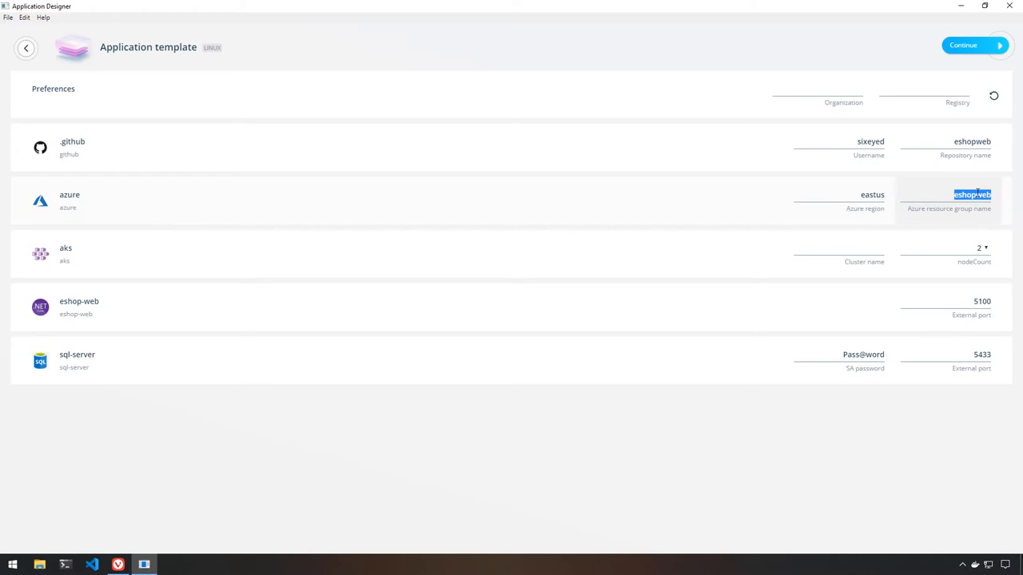
Name the AKS cluster eshopweb-aks with 2 nodes and keep external port 5100.
{"action": "left_click", "coordinate": [839, 248]}
{"action": "type", "text": "eshopweb-aks"}
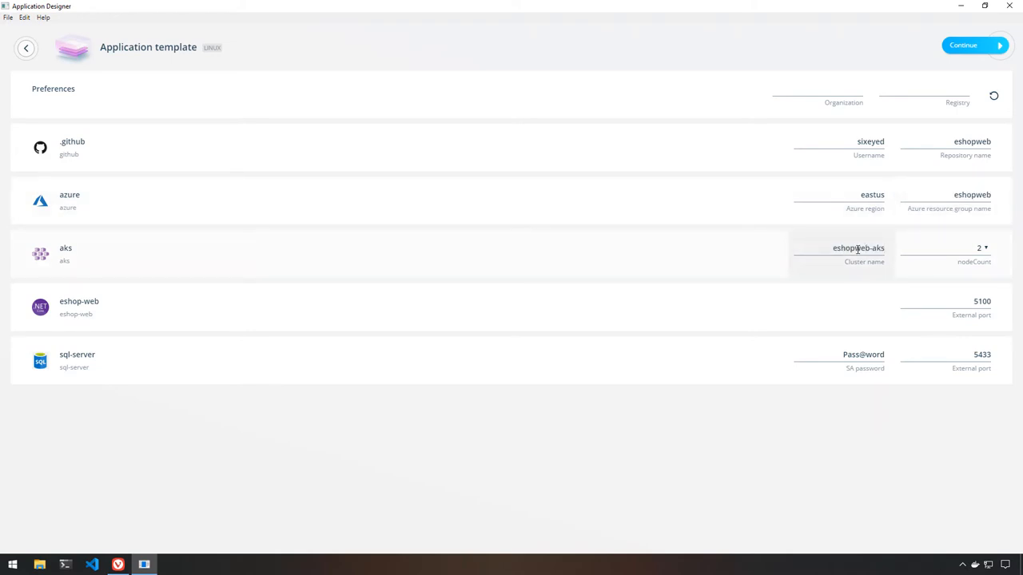
{"action": "left_click", "coordinate": [981, 248]}
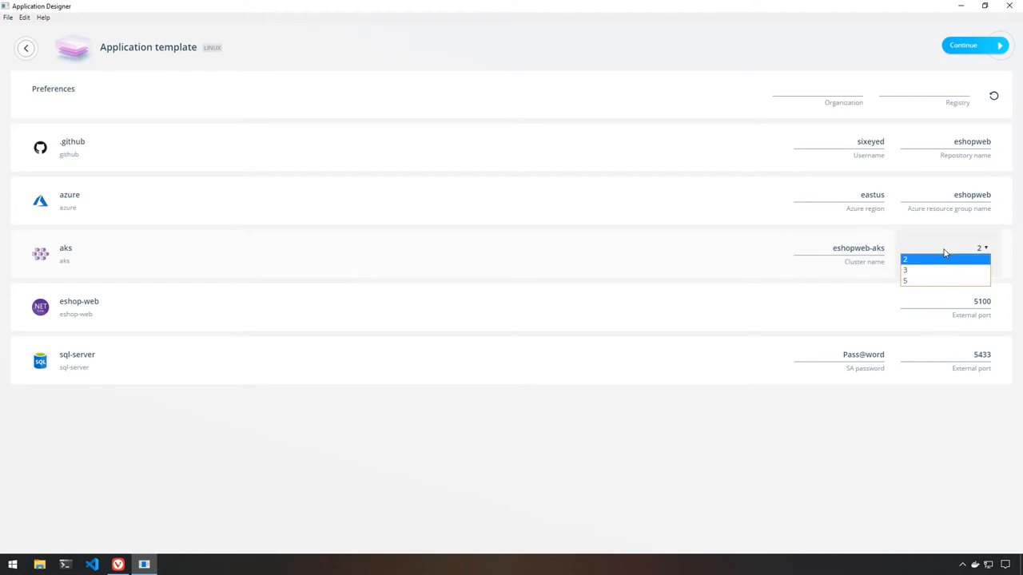
{"action": "mouse_move", "coordinate": [946, 269]}
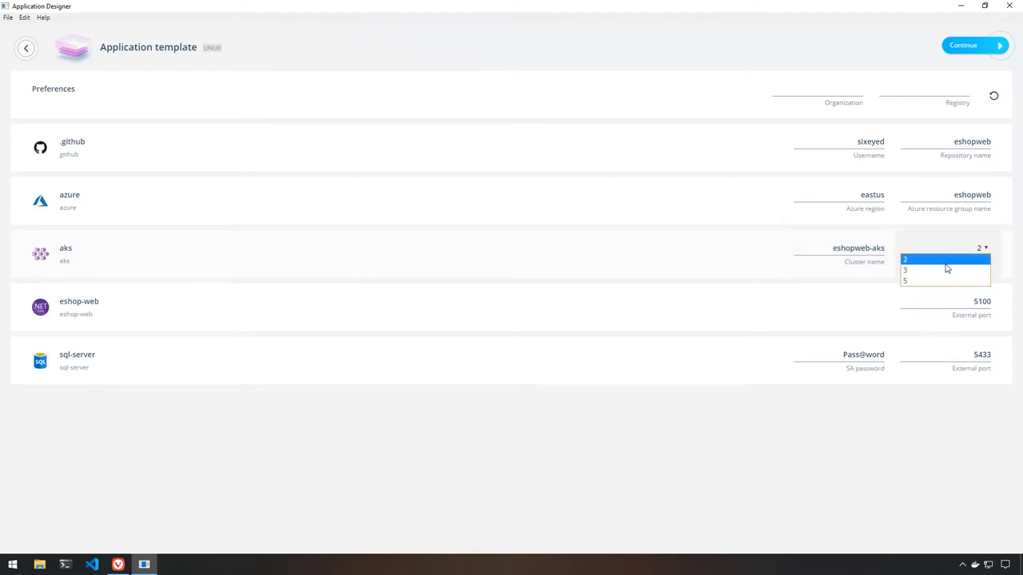
{"action": "left_click", "coordinate": [946, 258]}
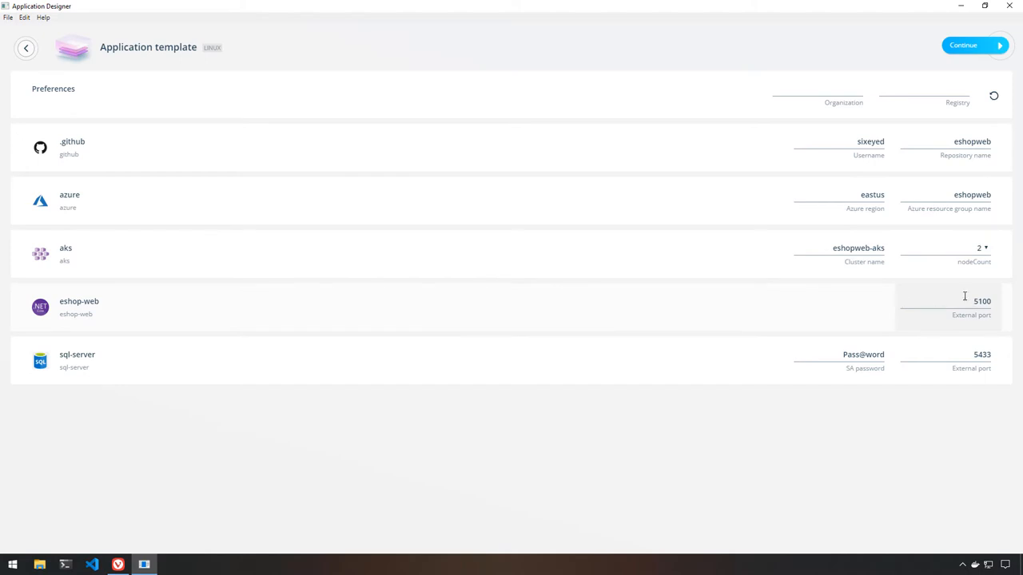
{"action": "double_click", "coordinate": [981, 301]}
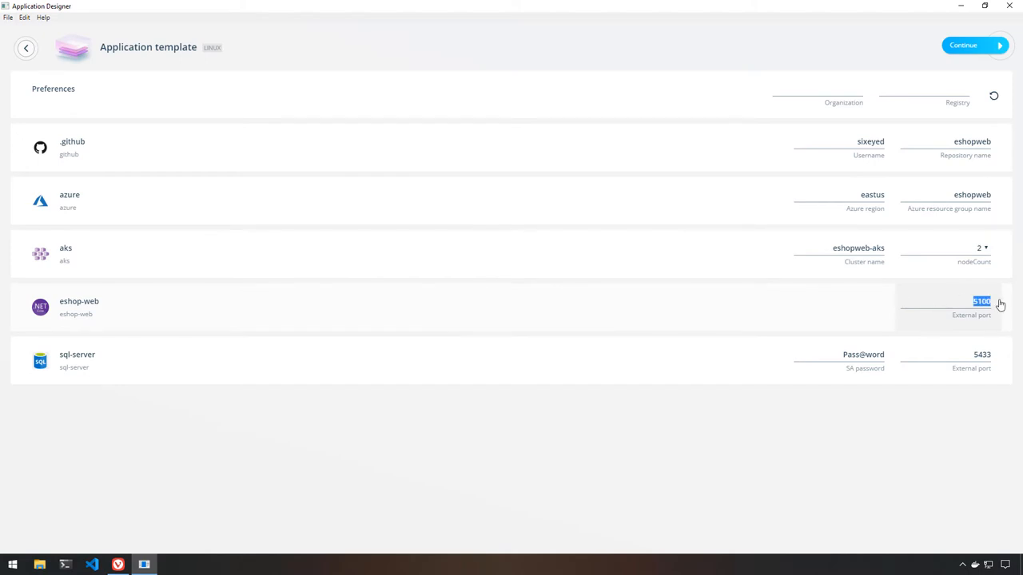
{"action": "mouse_move", "coordinate": [479, 363]}
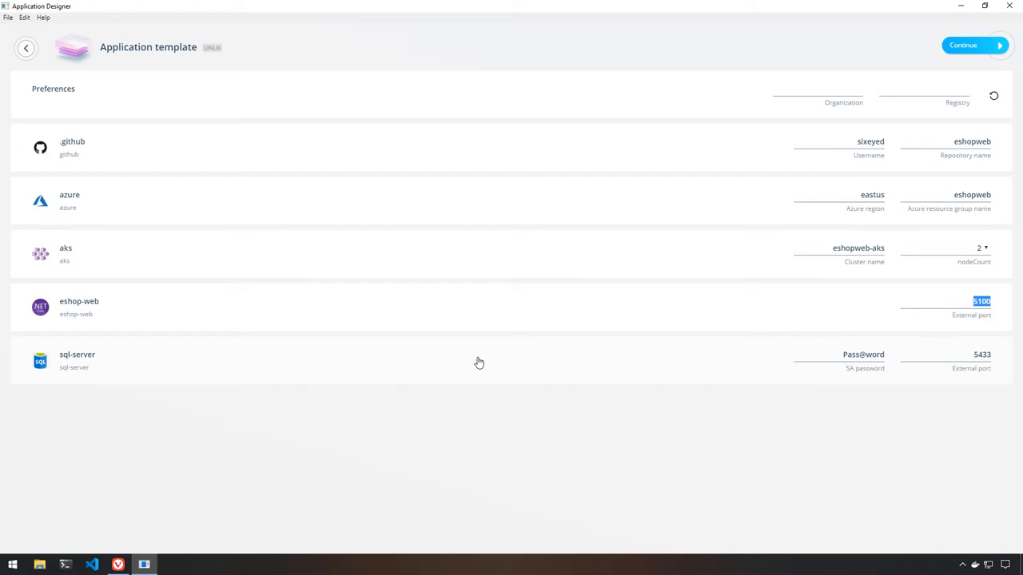
{"action": "mouse_move", "coordinate": [940, 370]}
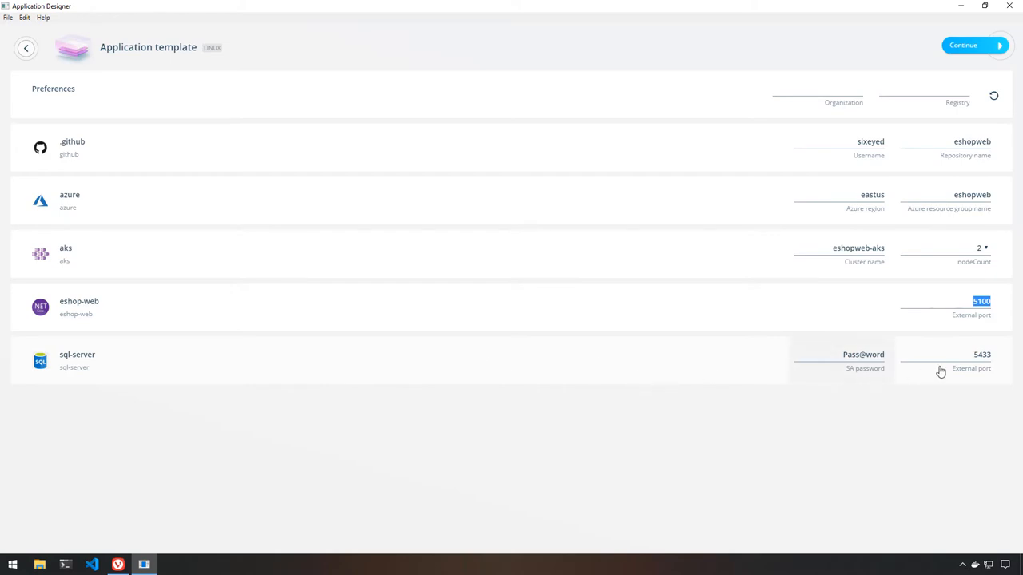
{"action": "mouse_move", "coordinate": [962, 371]}
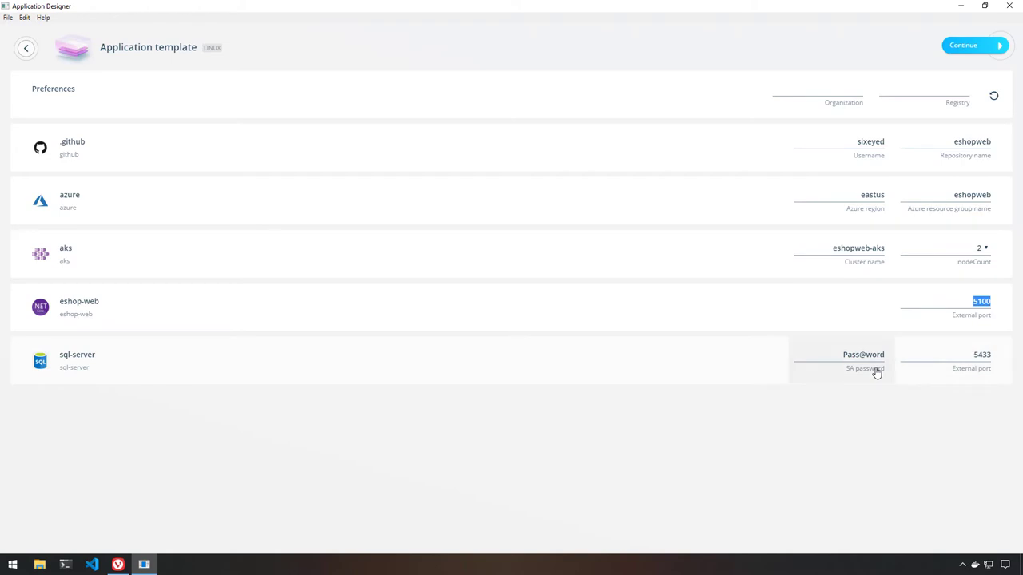
{"action": "mouse_move", "coordinate": [930, 125]}
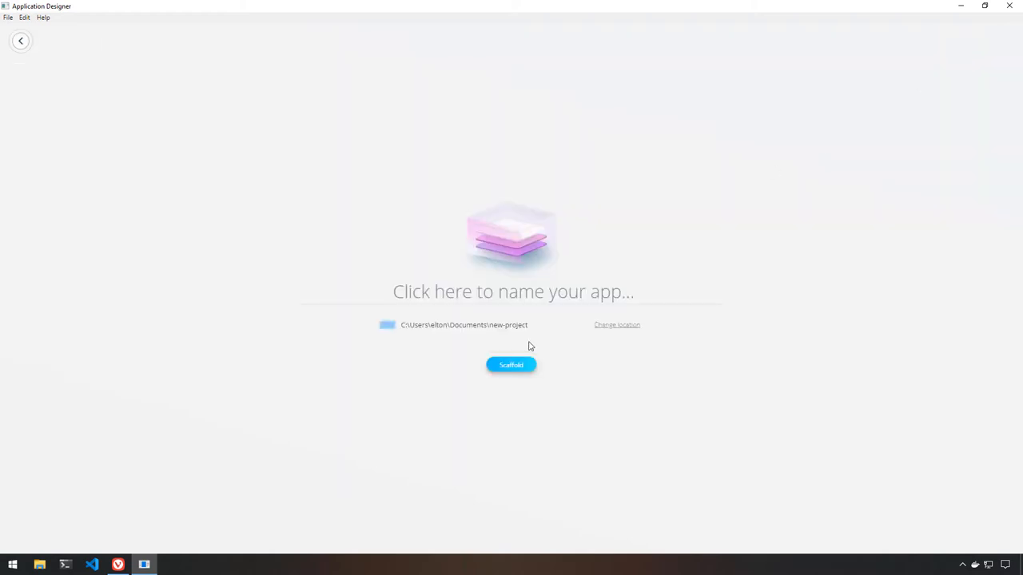
Scaffold the application named eshopweb and follow its build logs to completion.
{"action": "type", "text": "eshopw"}
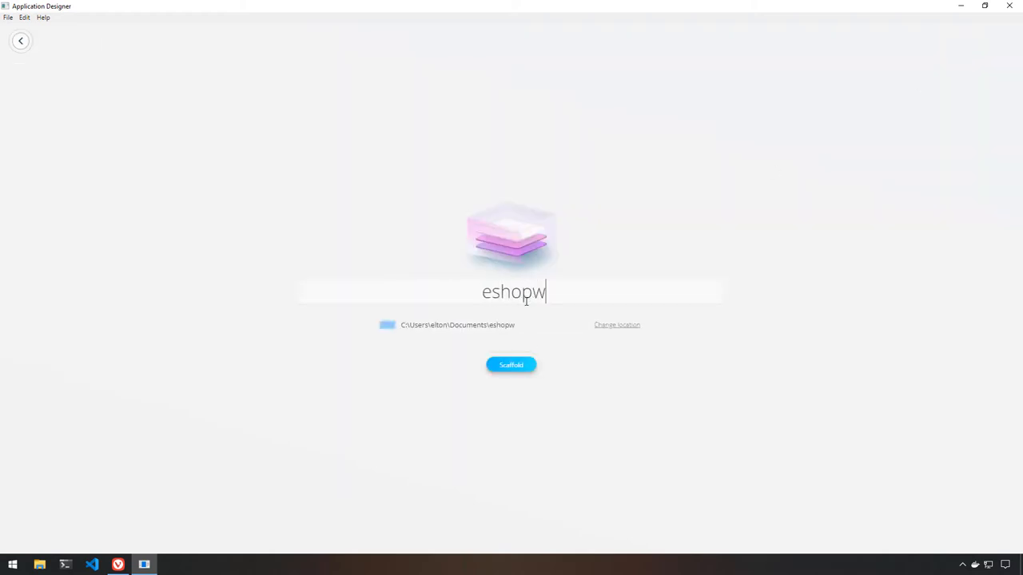
{"action": "left_click", "coordinate": [511, 364]}
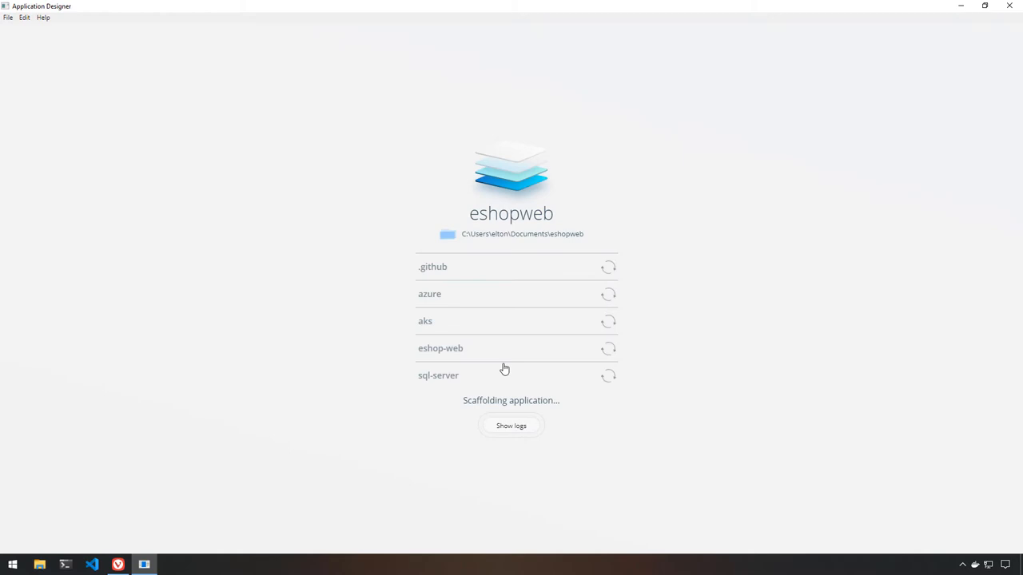
{"action": "left_click", "coordinate": [511, 426]}
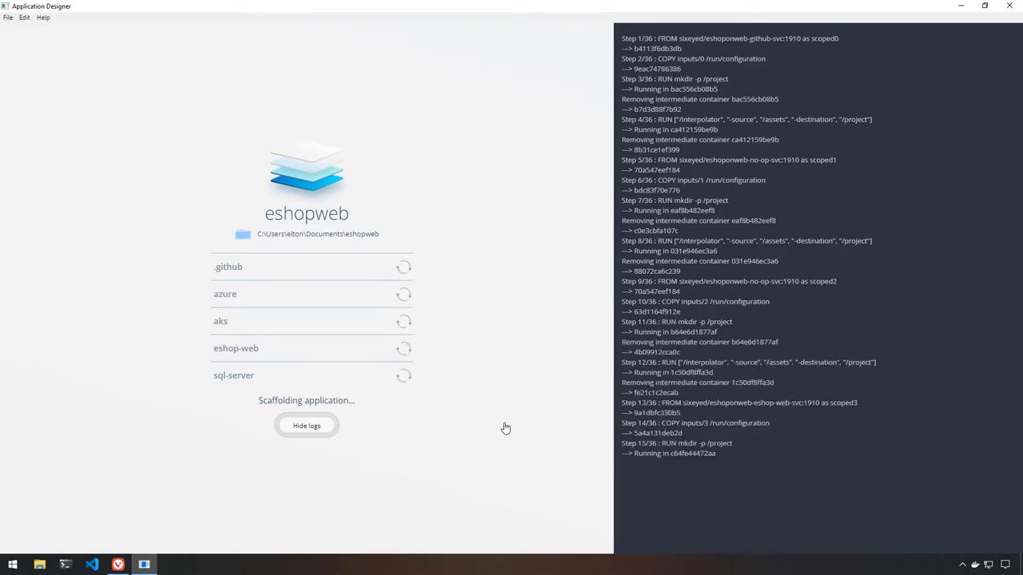
{"action": "scroll", "scroll_direction": "down", "scroll_amount": 3}
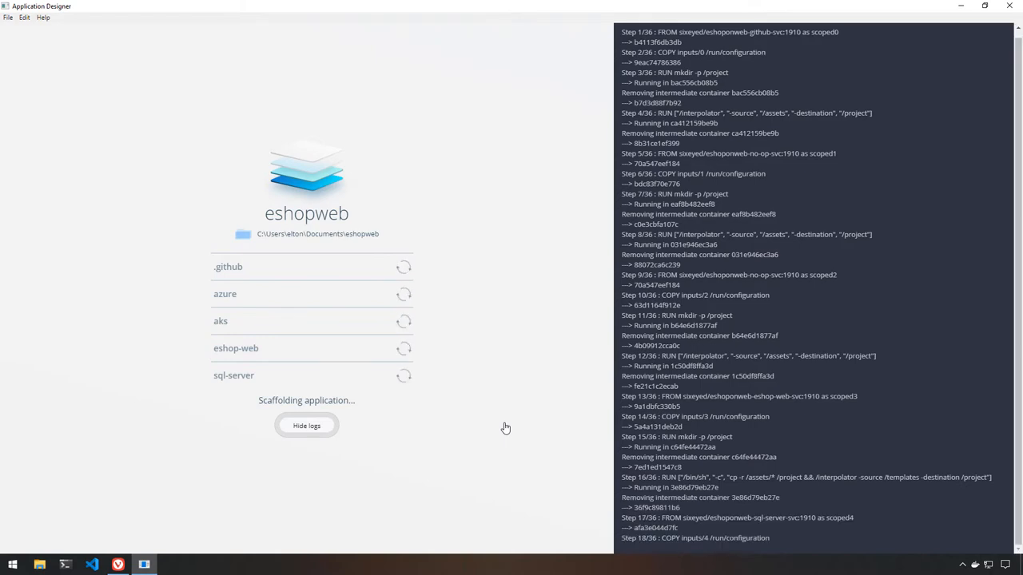
{"action": "scroll", "scroll_direction": "down", "scroll_amount": 3}
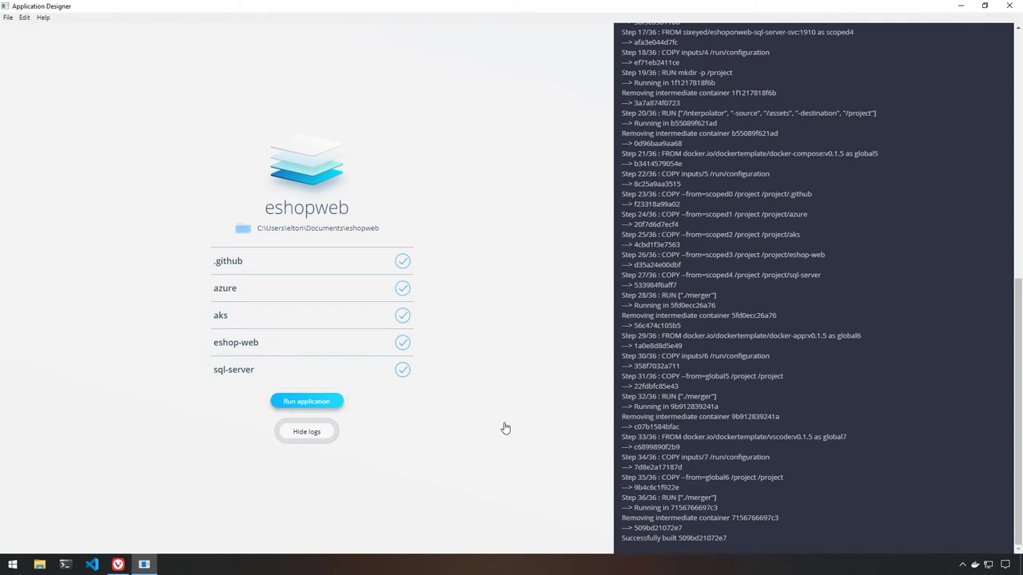
Run the eshopweb application and open the scaffolded project in Visual Studio Code.
{"action": "left_click", "coordinate": [307, 400]}
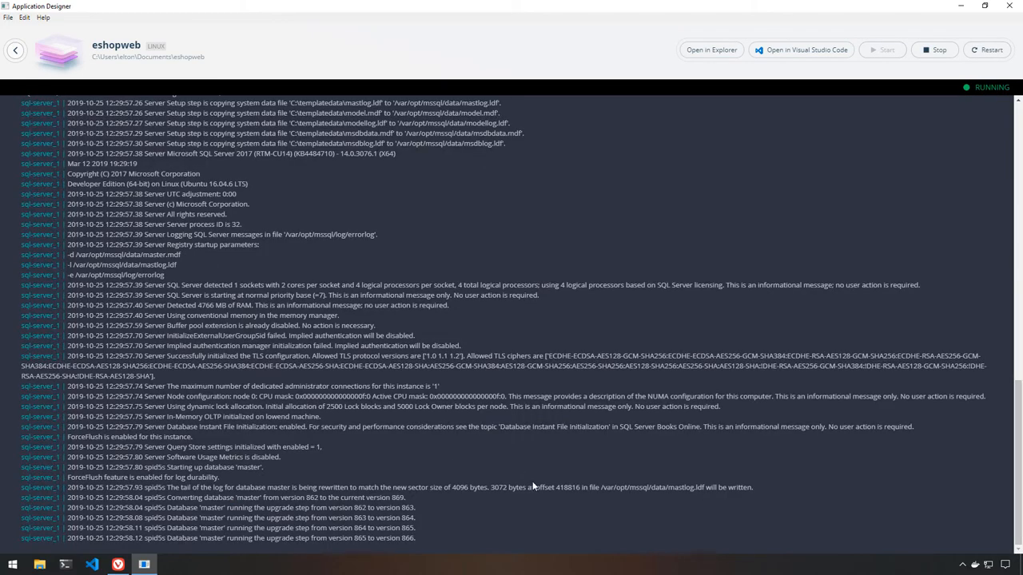
{"action": "scroll", "scroll_direction": "down", "scroll_amount": 3}
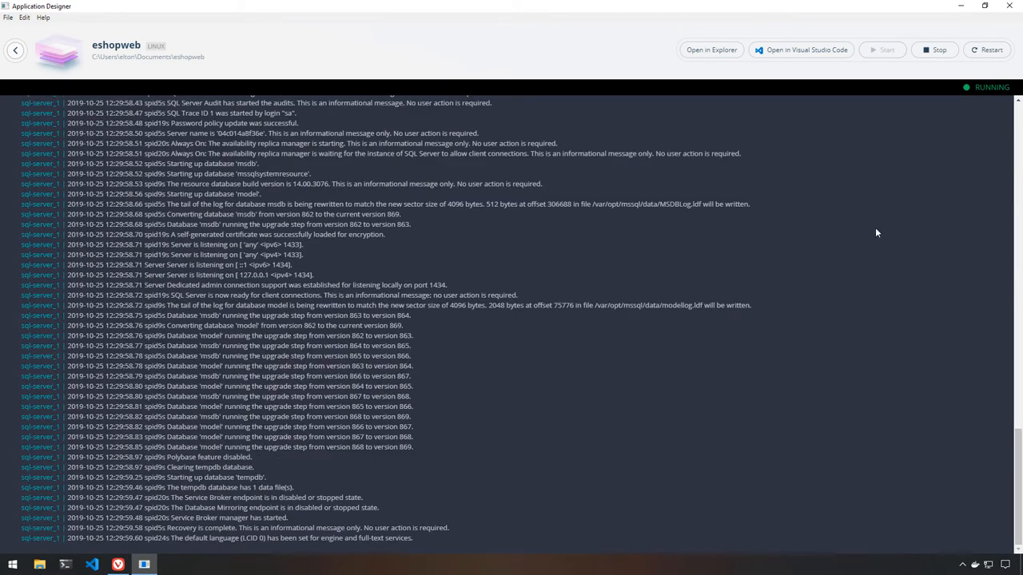
{"action": "left_click", "coordinate": [986, 50]}
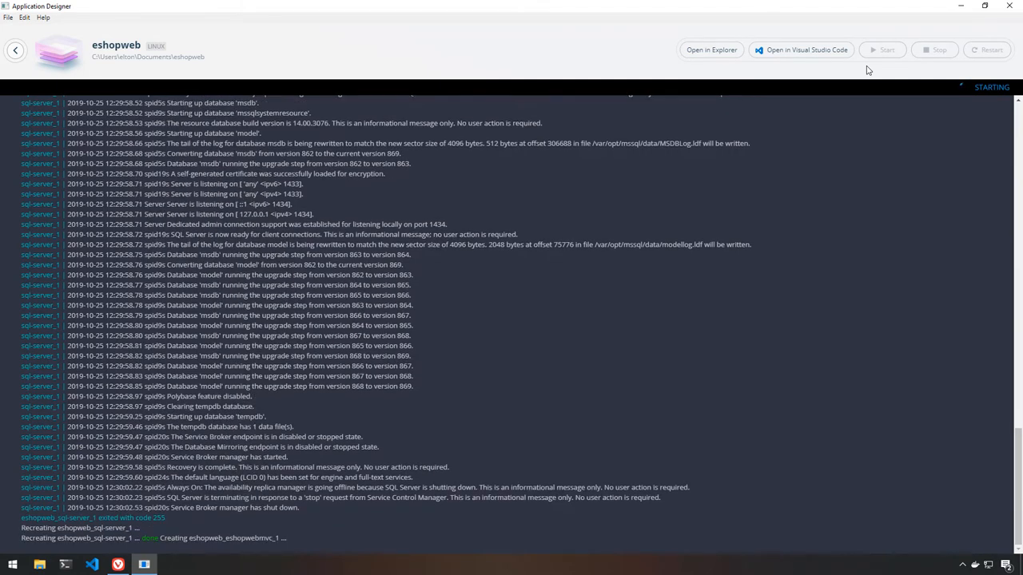
{"action": "left_click", "coordinate": [806, 49]}
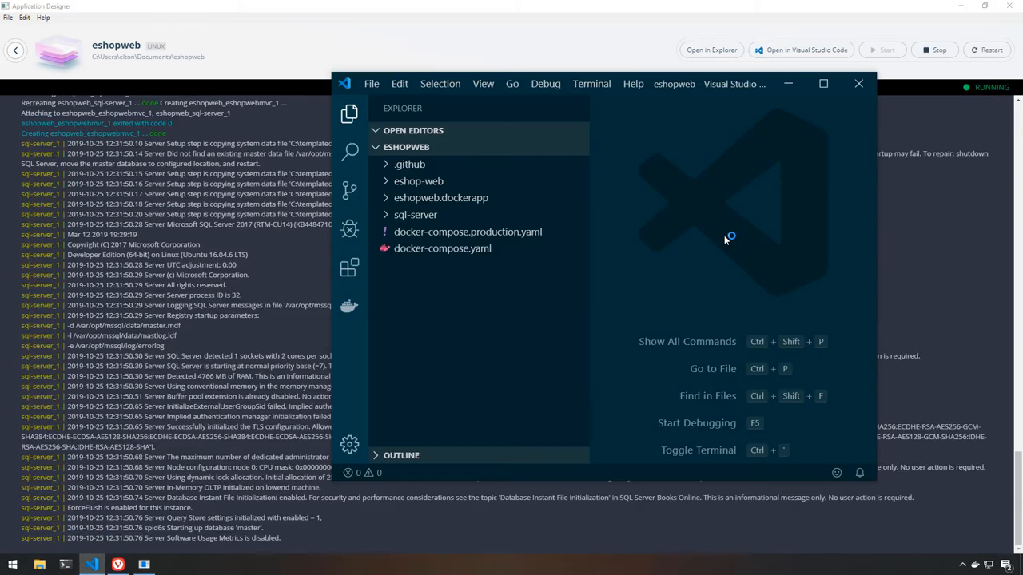
Maximize VS Code and show the eshop-web README as a rendered preview.
{"action": "left_click", "coordinate": [824, 83]}
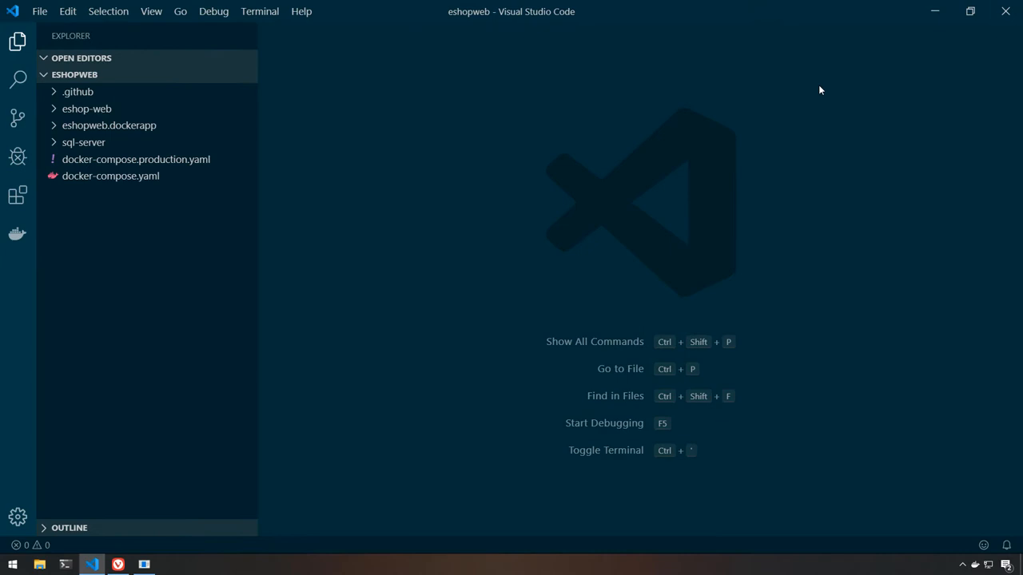
{"action": "mouse_move", "coordinate": [147, 109]}
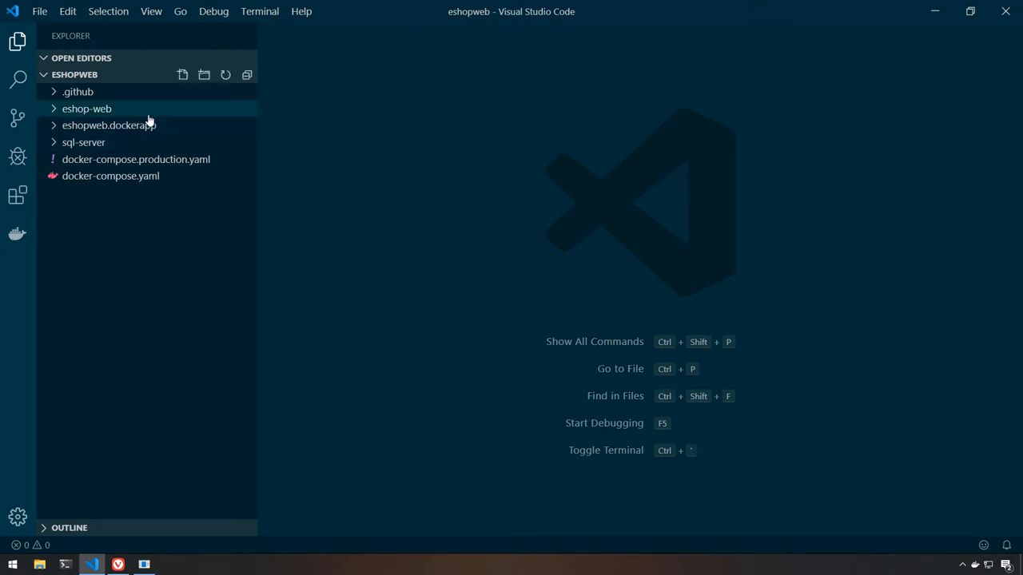
{"action": "left_click", "coordinate": [86, 108]}
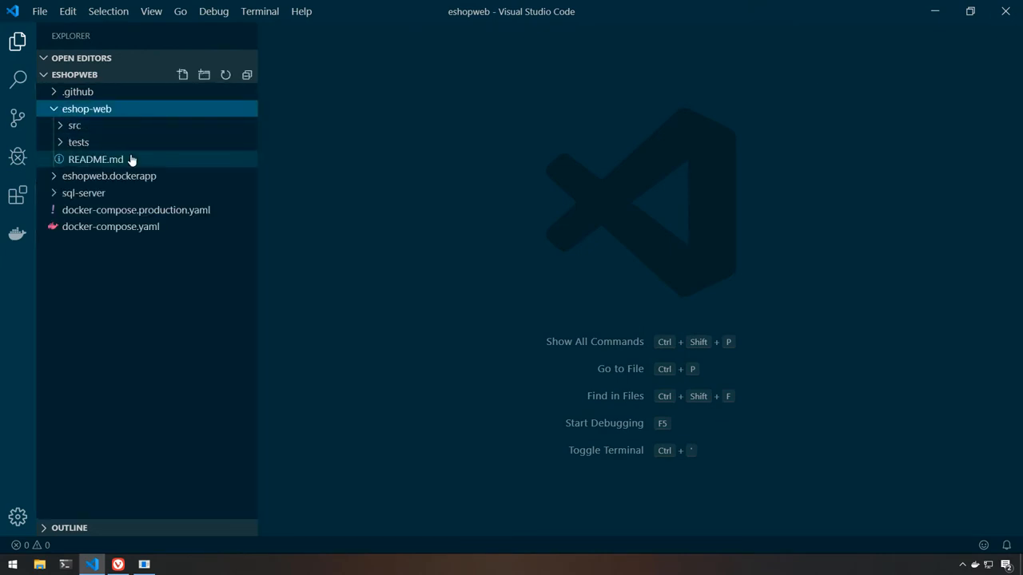
{"action": "double_click", "coordinate": [96, 160]}
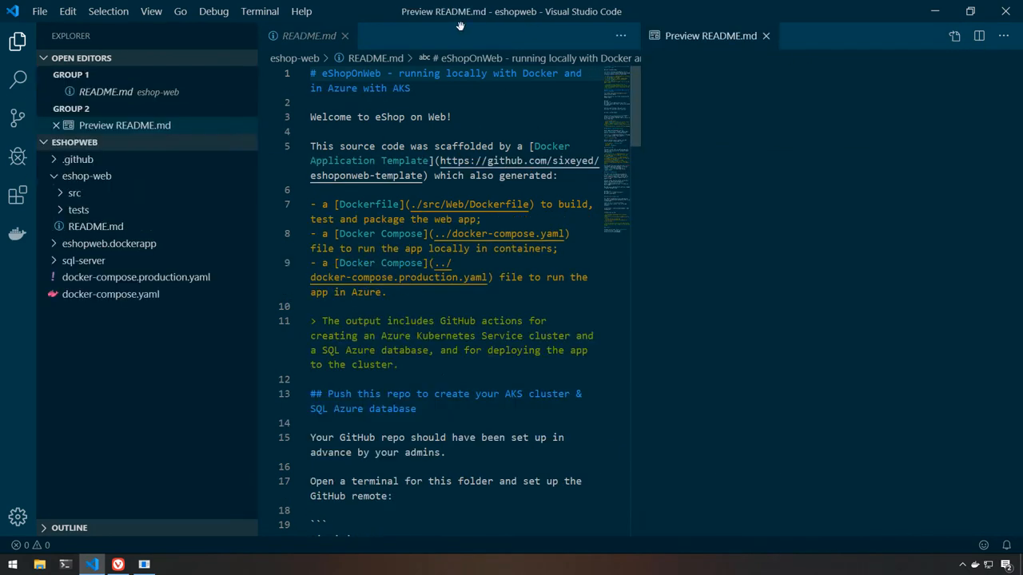
{"action": "left_click", "coordinate": [345, 35]}
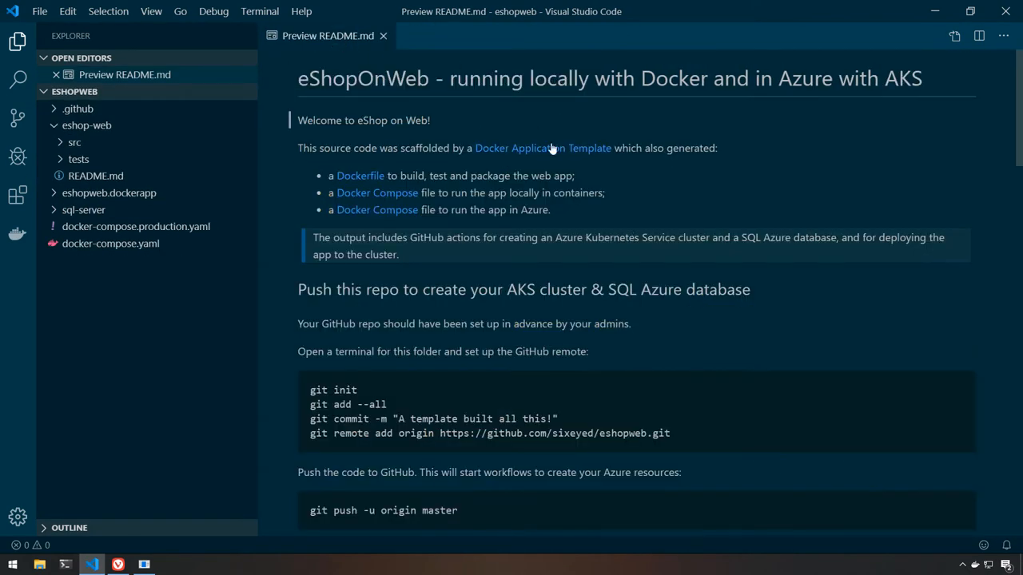
{"action": "mouse_move", "coordinate": [377, 192]}
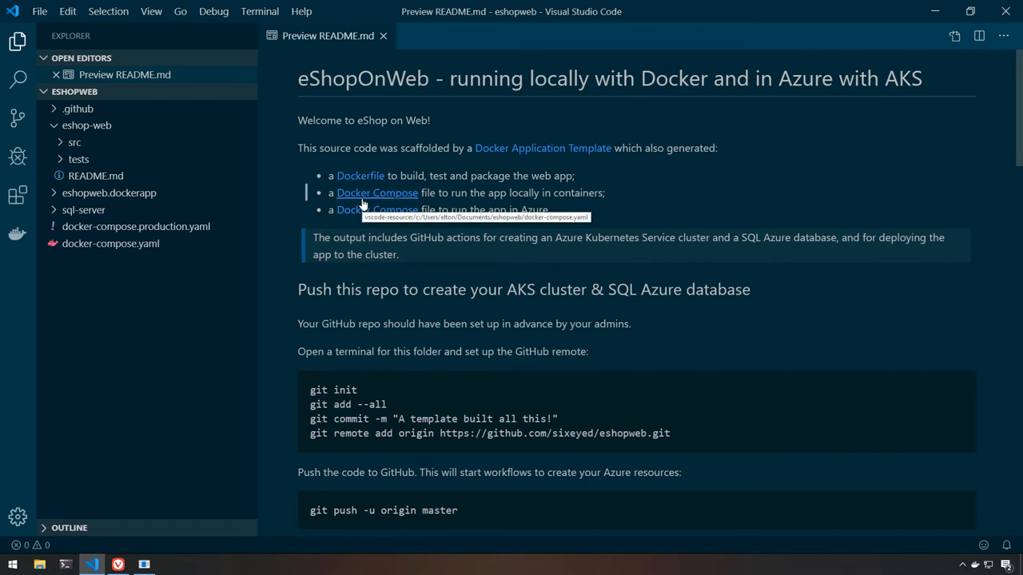
{"action": "mouse_move", "coordinate": [359, 176]}
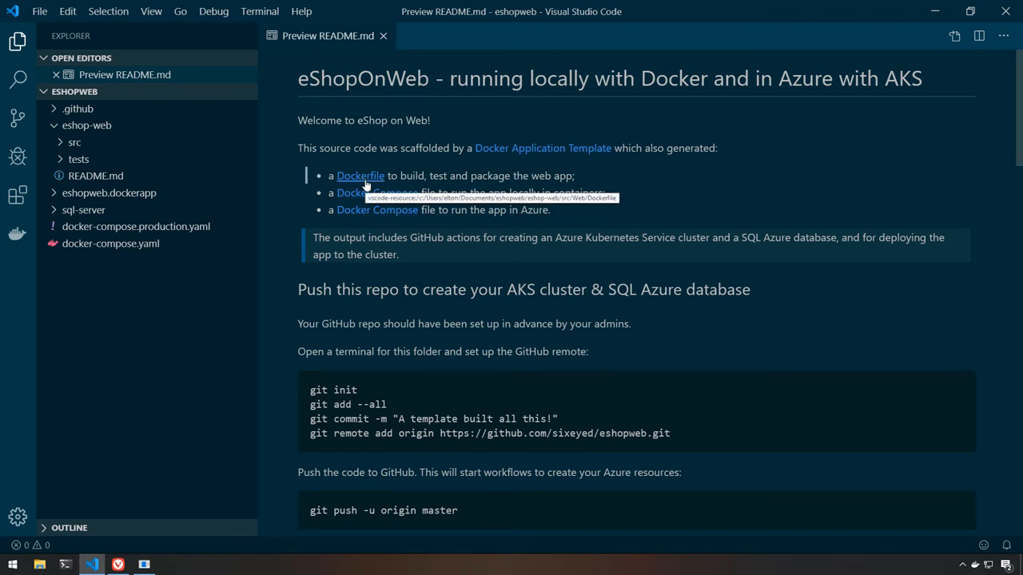
Review src/Web/Dockerfile from the README link, highlighting its publish and ENTRYPOINT lines.
{"action": "left_click", "coordinate": [359, 176]}
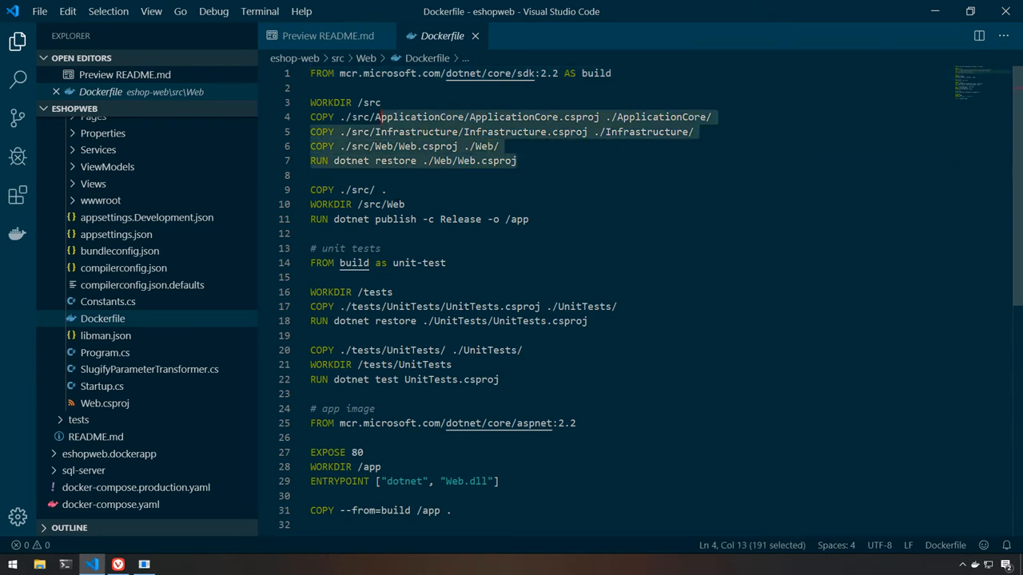
{"action": "left_click", "coordinate": [384, 205]}
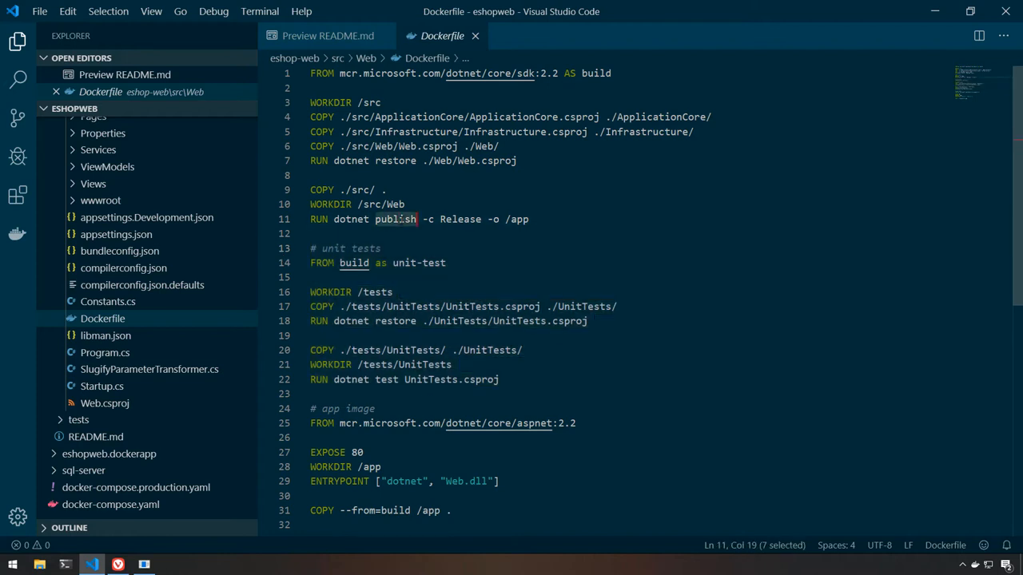
{"action": "double_click", "coordinate": [387, 380]}
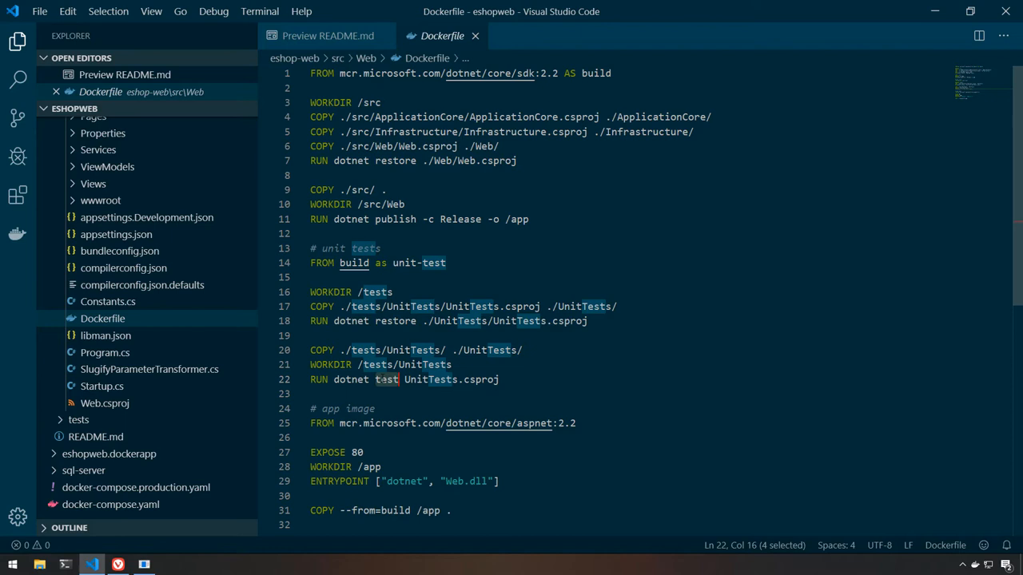
{"action": "left_click", "coordinate": [499, 481]}
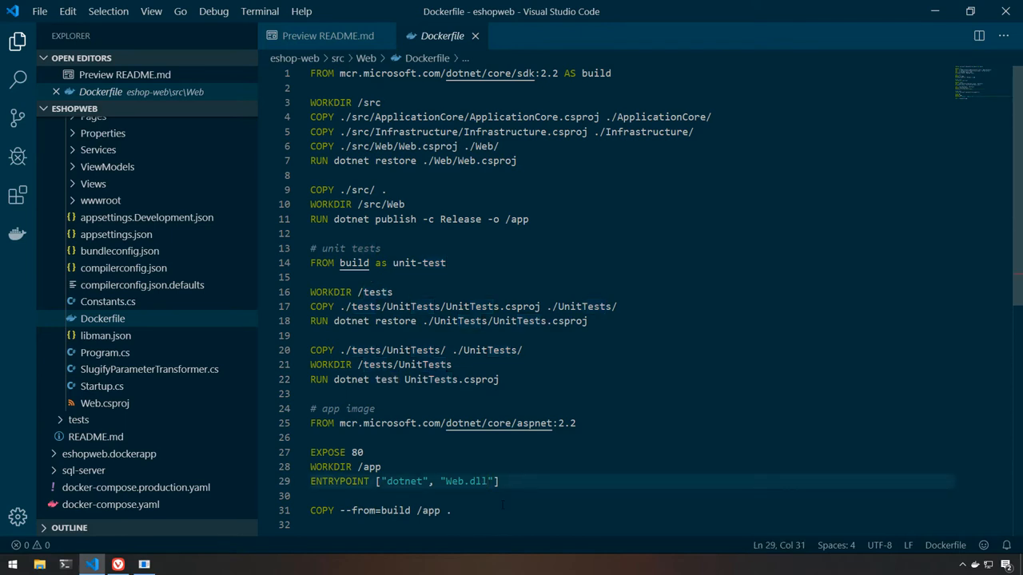
From the README preview, bring up docker-compose.production.yaml.
{"action": "left_click", "coordinate": [322, 35]}
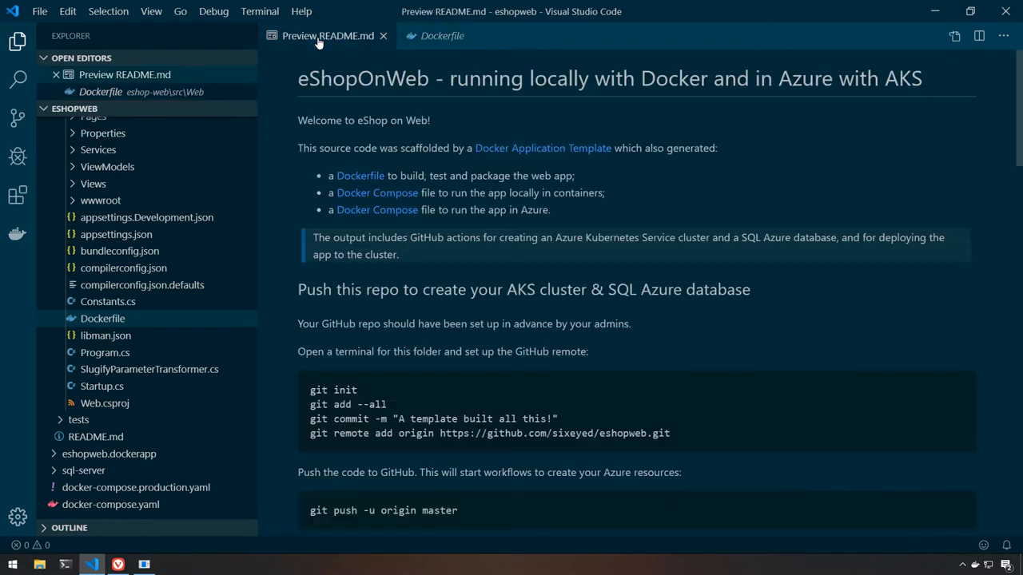
{"action": "mouse_move", "coordinate": [377, 191]}
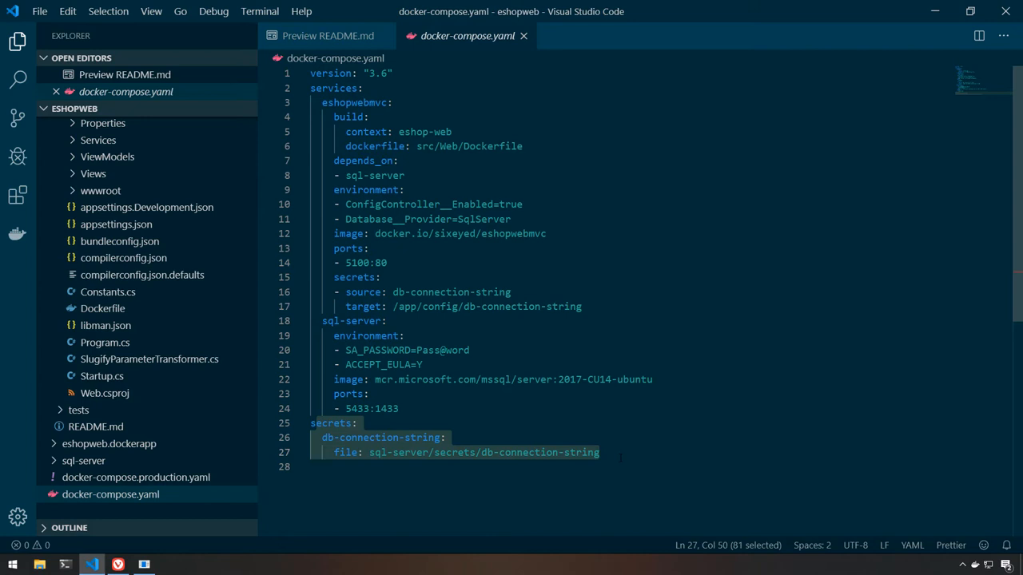
{"action": "left_click", "coordinate": [328, 35]}
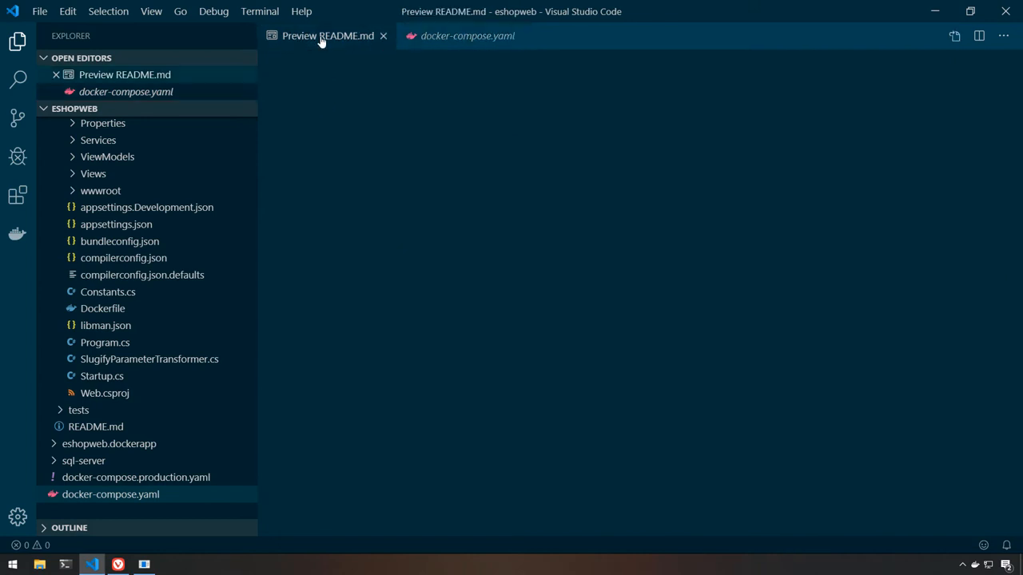
{"action": "left_click", "coordinate": [328, 35]}
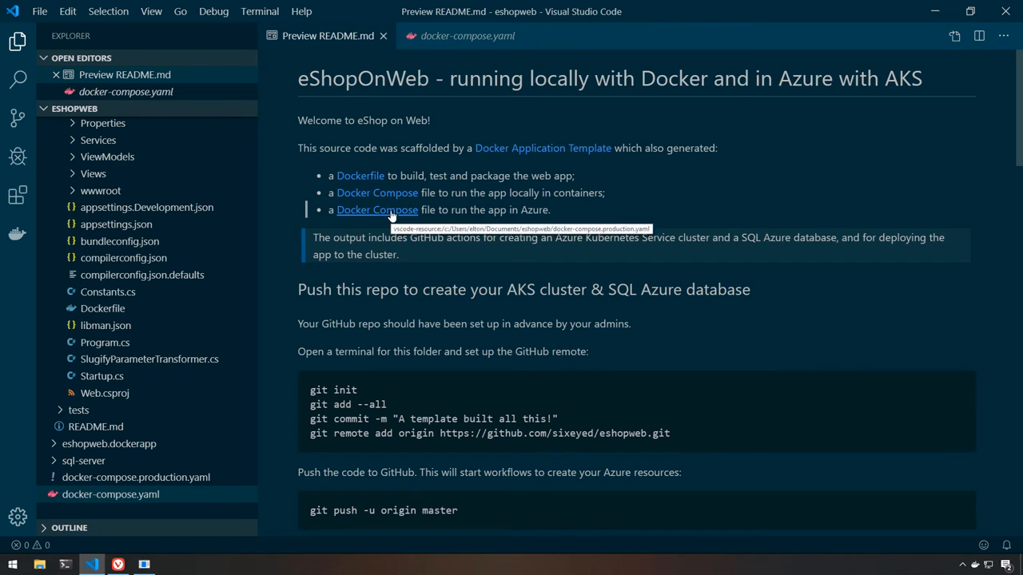
{"action": "left_click", "coordinate": [377, 209]}
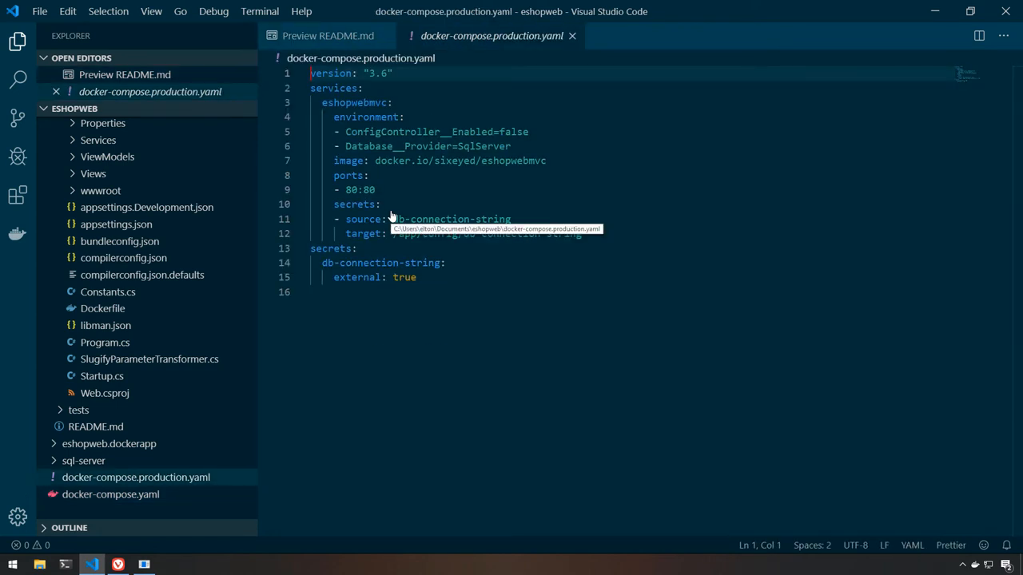
Highlight the web service's db-connection-string secret mapping in the production compose file.
{"action": "left_click", "coordinate": [334, 204]}
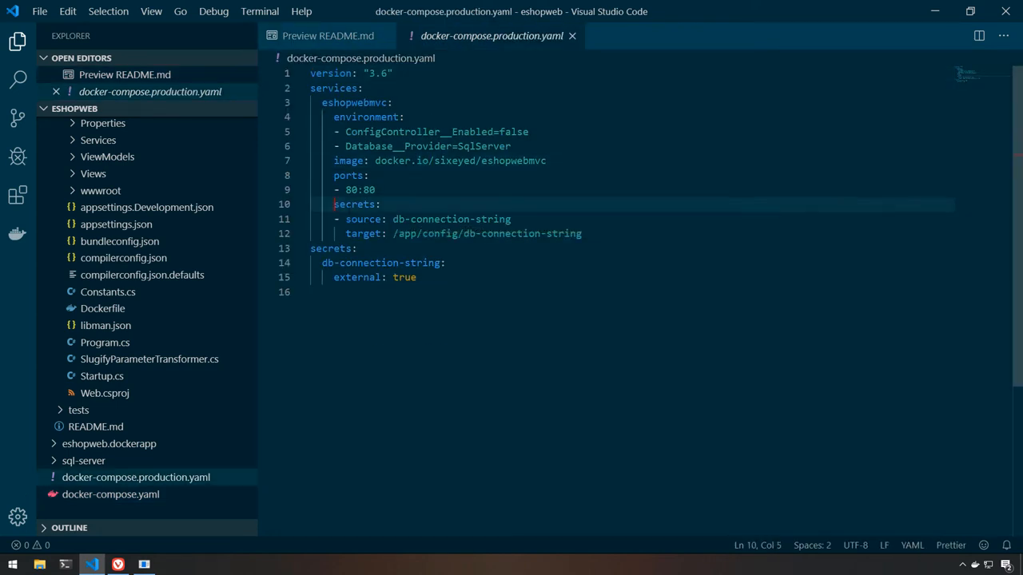
{"action": "left_click_drag", "start_coordinate": [333, 204], "coordinate": [582, 233]}
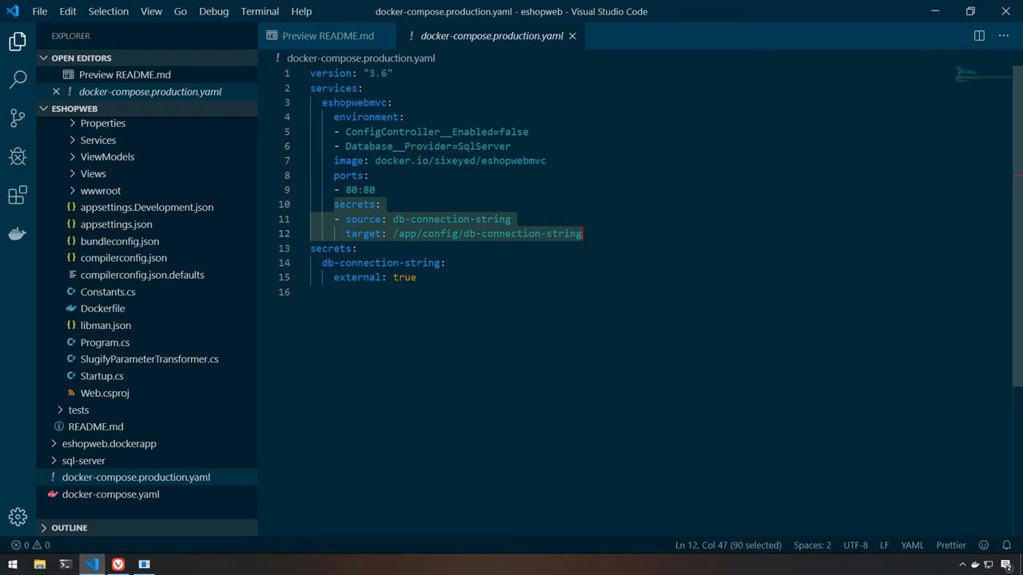
{"action": "left_click", "coordinate": [331, 249]}
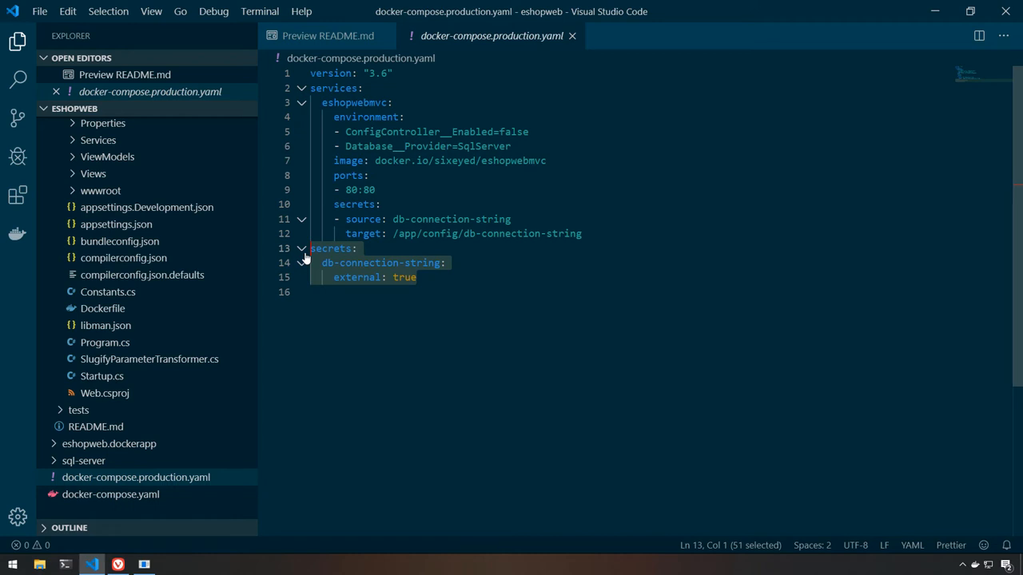
Run 'git push -u origin master' from the README in the terminal to push the repo.
{"action": "left_click", "coordinate": [327, 35]}
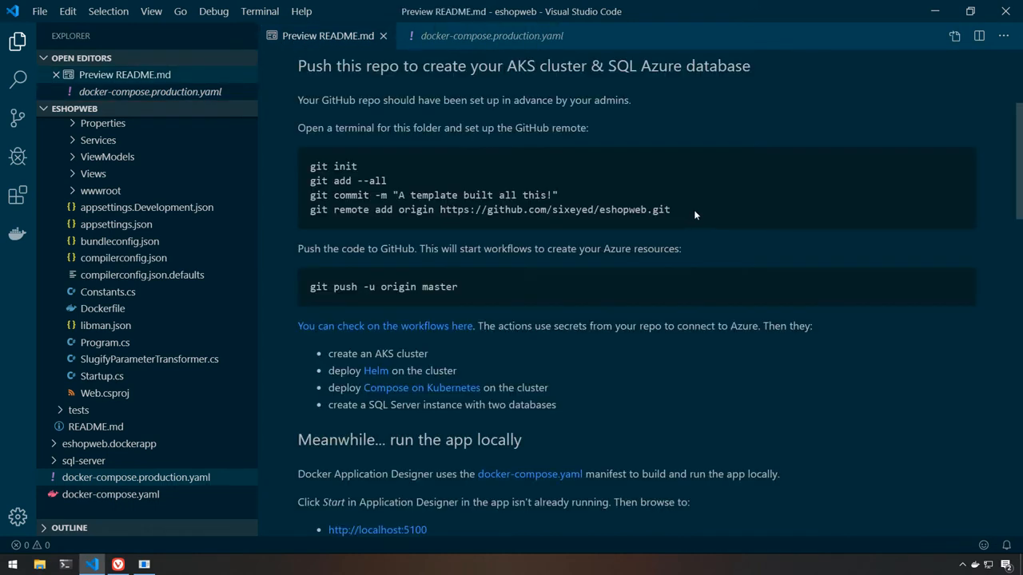
{"action": "left_click_drag", "start_coordinate": [311, 166], "coordinate": [670, 209]}
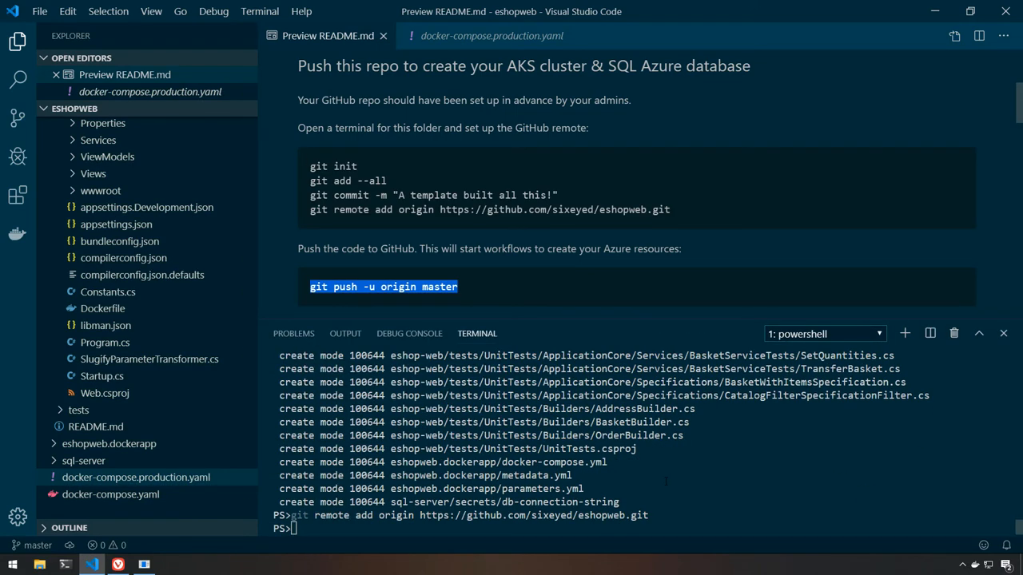
{"action": "type", "text": "git push -u origin master"}
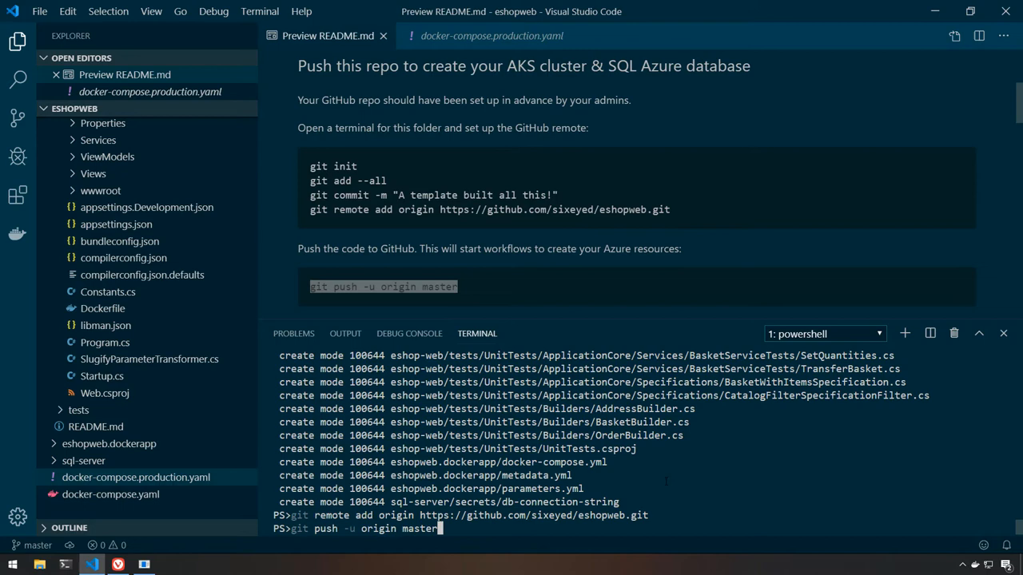
{"action": "key", "text": "Return"}
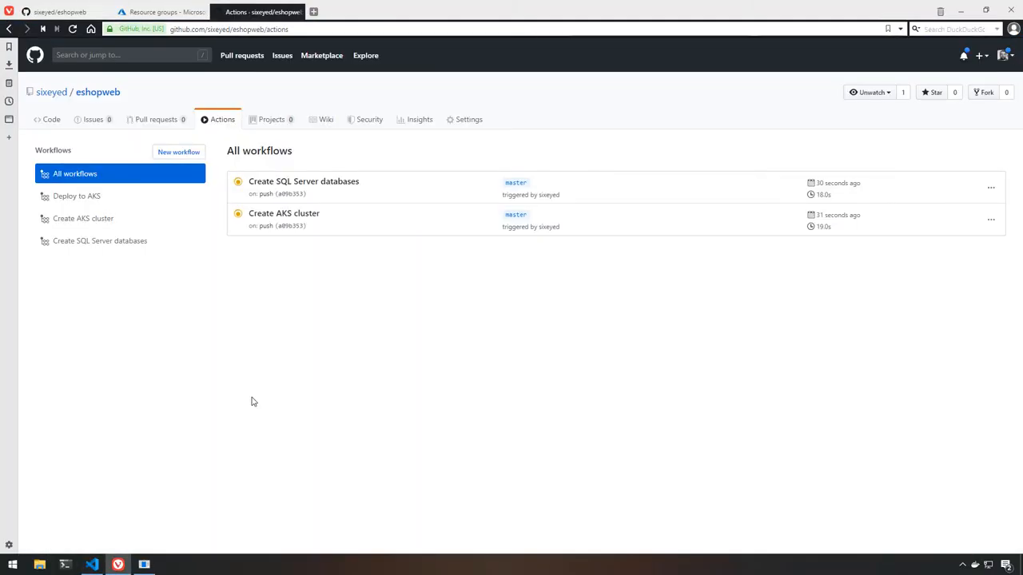
{"action": "mouse_move", "coordinate": [216, 488]}
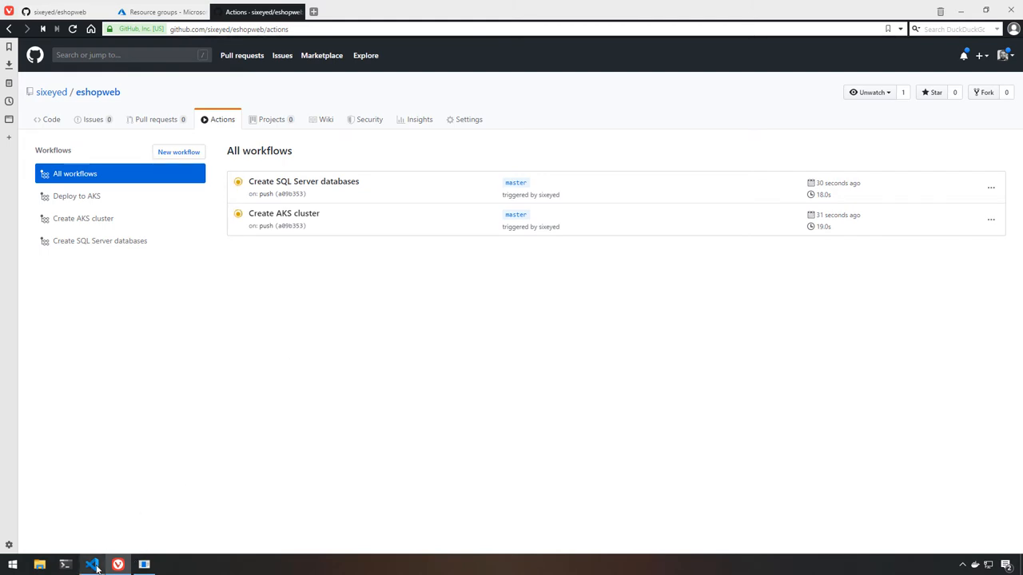
Review az-sql-db-create.yml full-height in VS Code, then return to the GitHub workflow runs.
{"action": "left_click", "coordinate": [91, 566]}
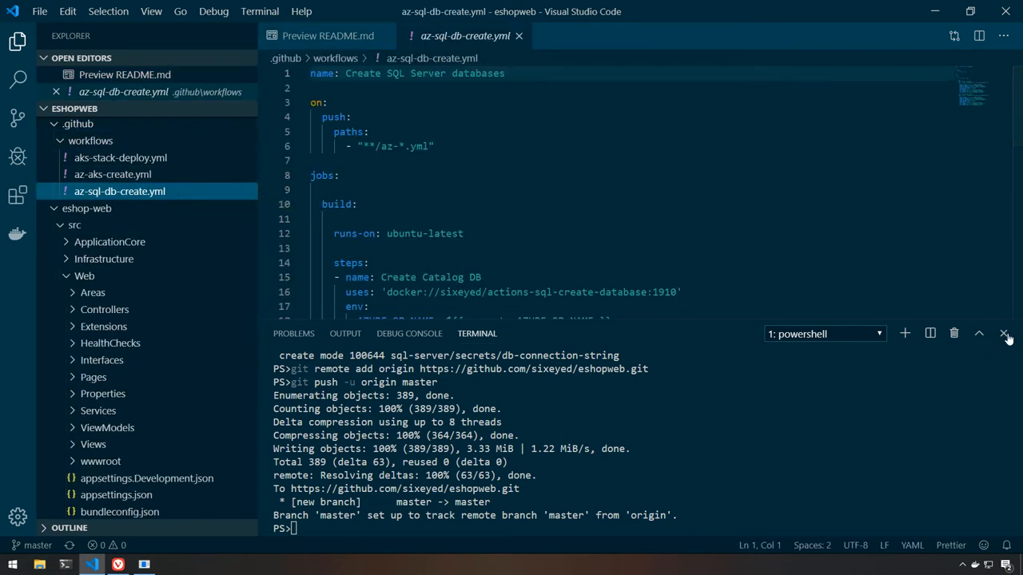
{"action": "left_click", "coordinate": [1004, 334]}
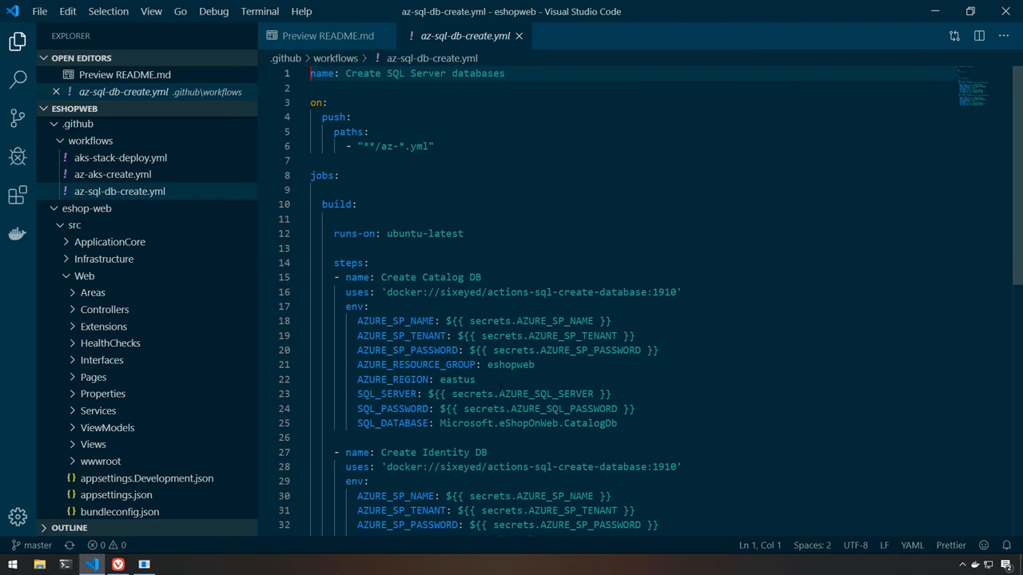
{"action": "left_click", "coordinate": [112, 174]}
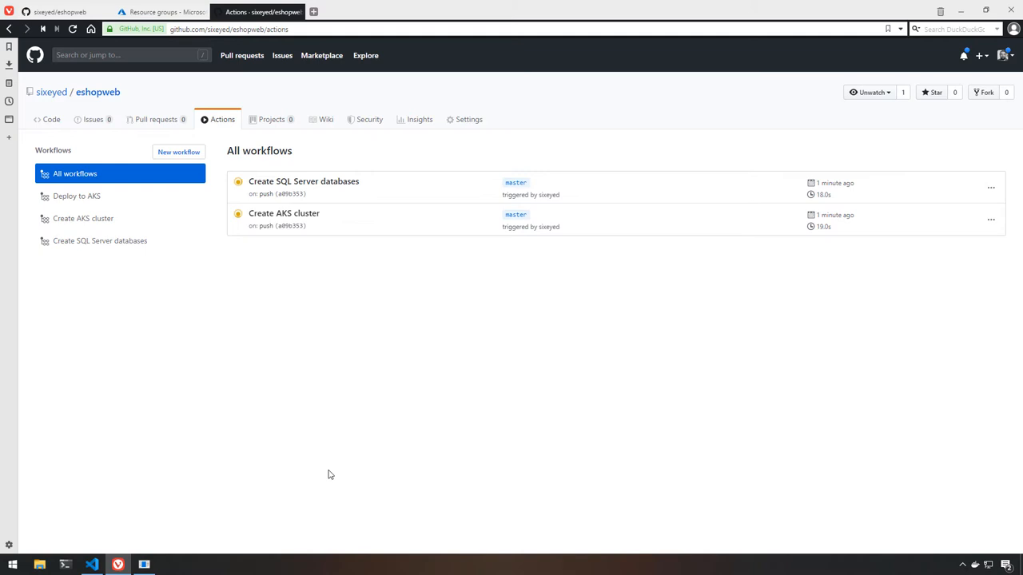
{"action": "mouse_move", "coordinate": [930, 528]}
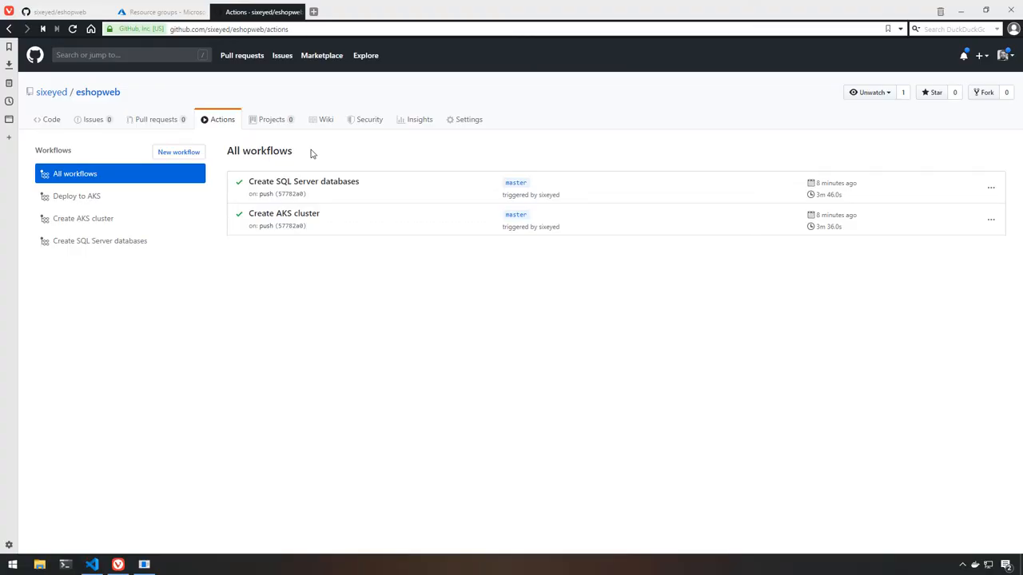
Show the eshopweb resource group's Kubernetes service, SQL server and two SQL databases in Azure Portal.
{"action": "left_click", "coordinate": [151, 11]}
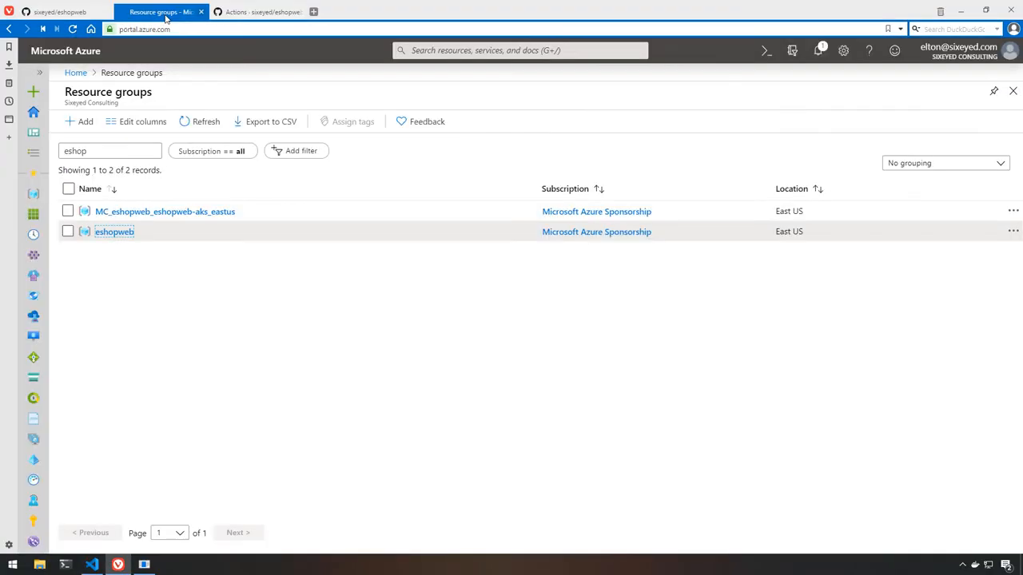
{"action": "left_click", "coordinate": [204, 122]}
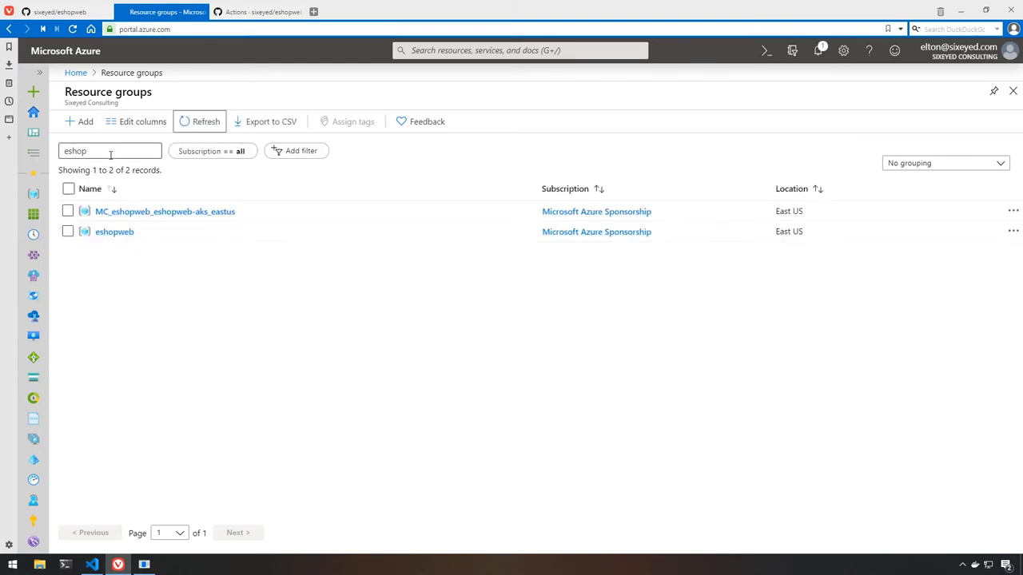
{"action": "left_click", "coordinate": [115, 232]}
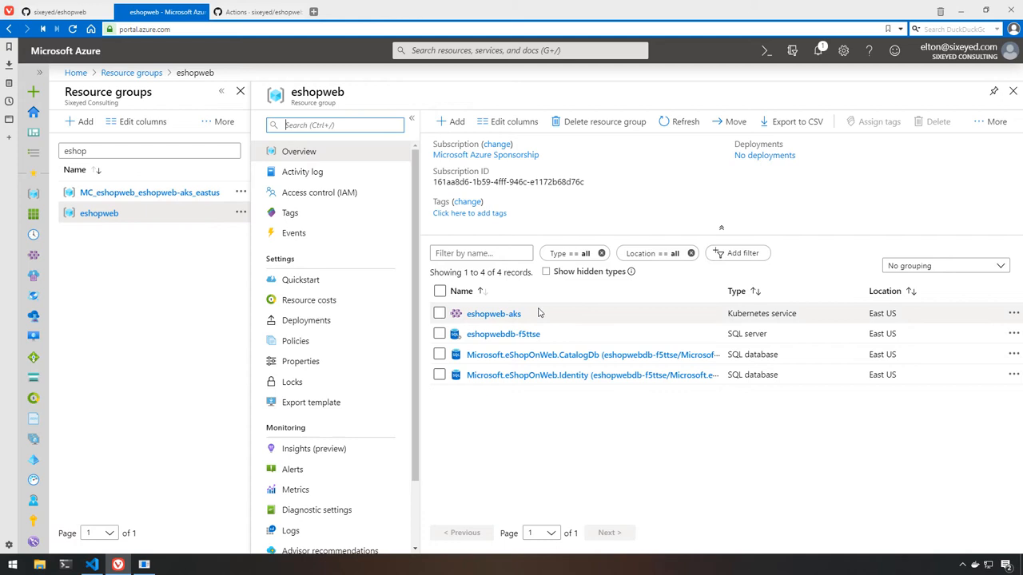
{"action": "mouse_move", "coordinate": [547, 334]}
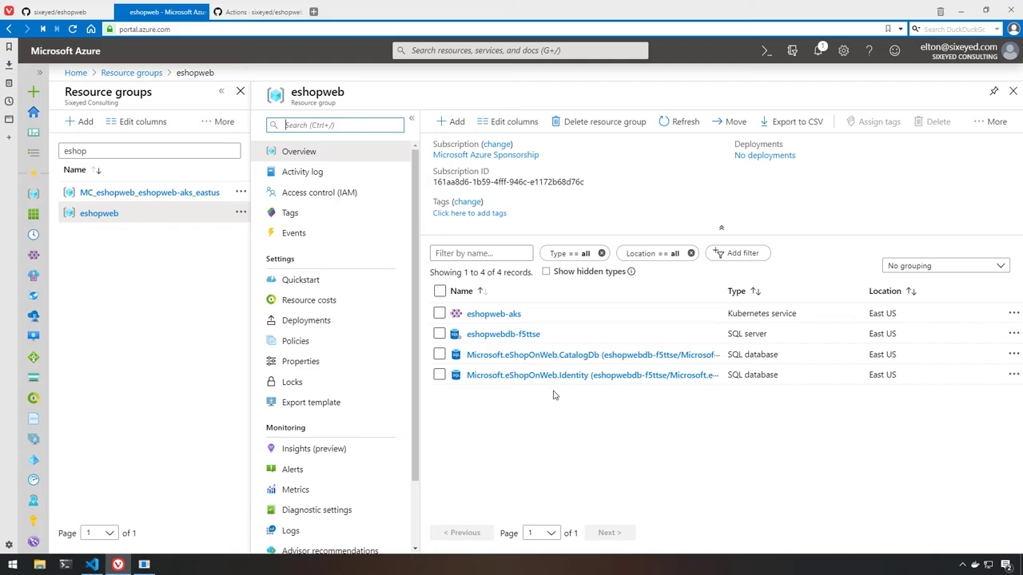
Add the .NET Bot Black Sweatshirt to the basket on localhost:5100, total $39.00.
{"action": "left_click", "coordinate": [92, 566]}
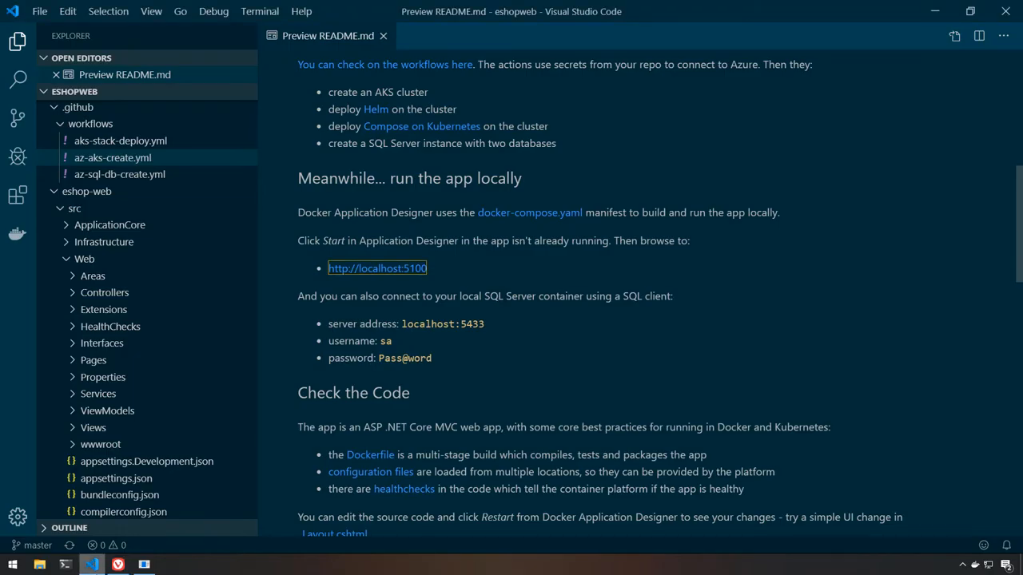
{"action": "mouse_move", "coordinate": [363, 283]}
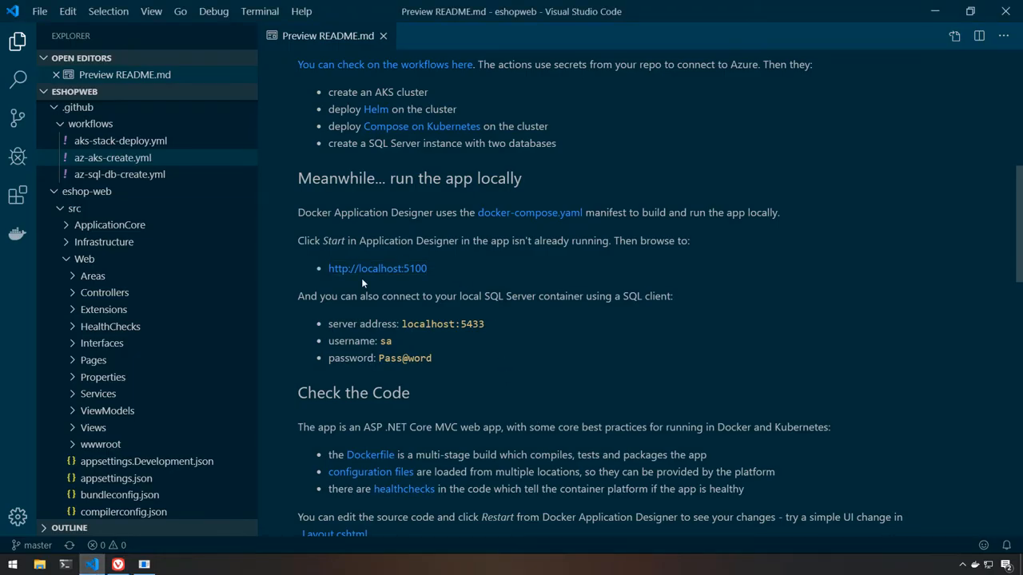
{"action": "mouse_move", "coordinate": [377, 268]}
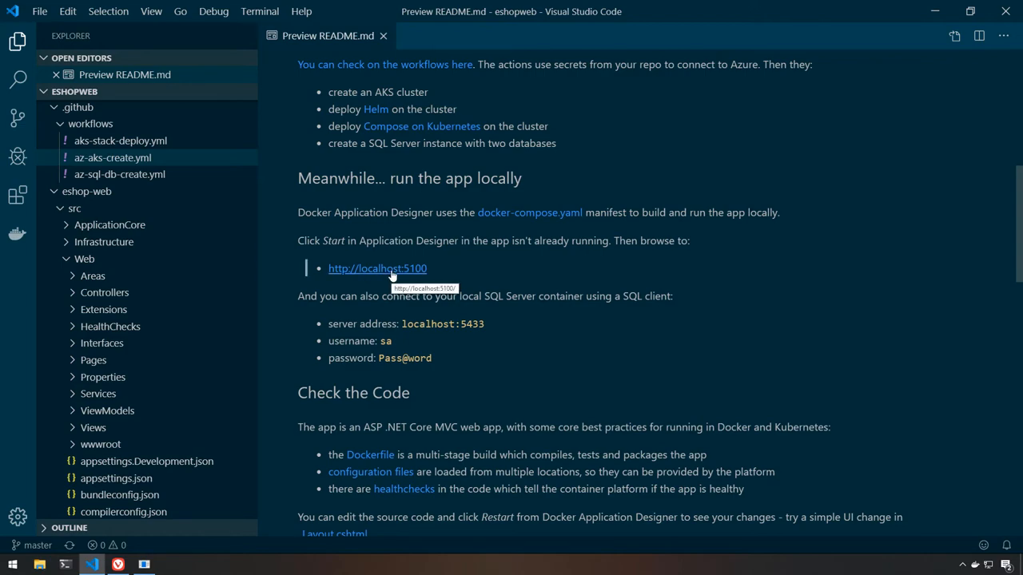
{"action": "left_click", "coordinate": [377, 268]}
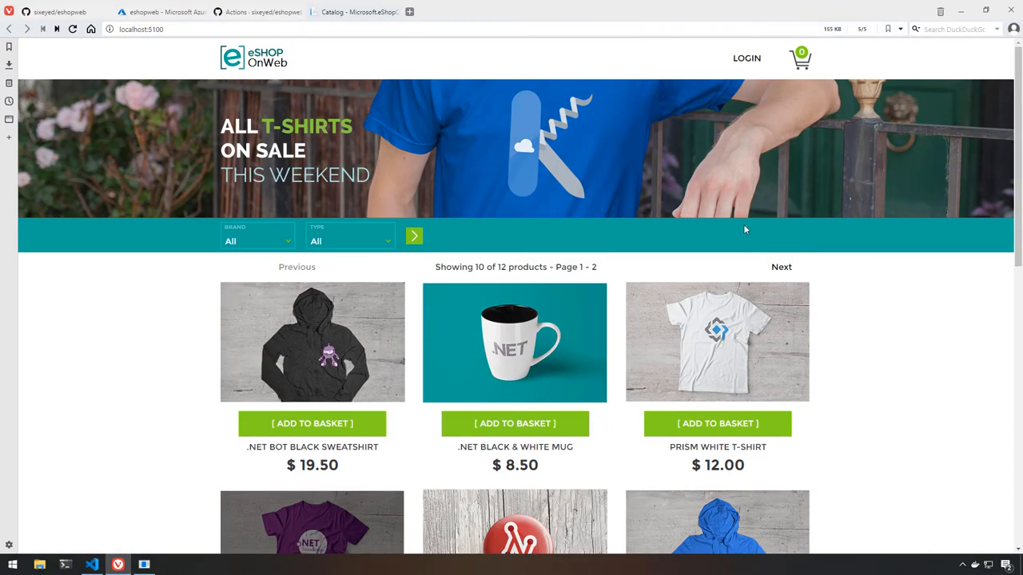
{"action": "left_click", "coordinate": [514, 423]}
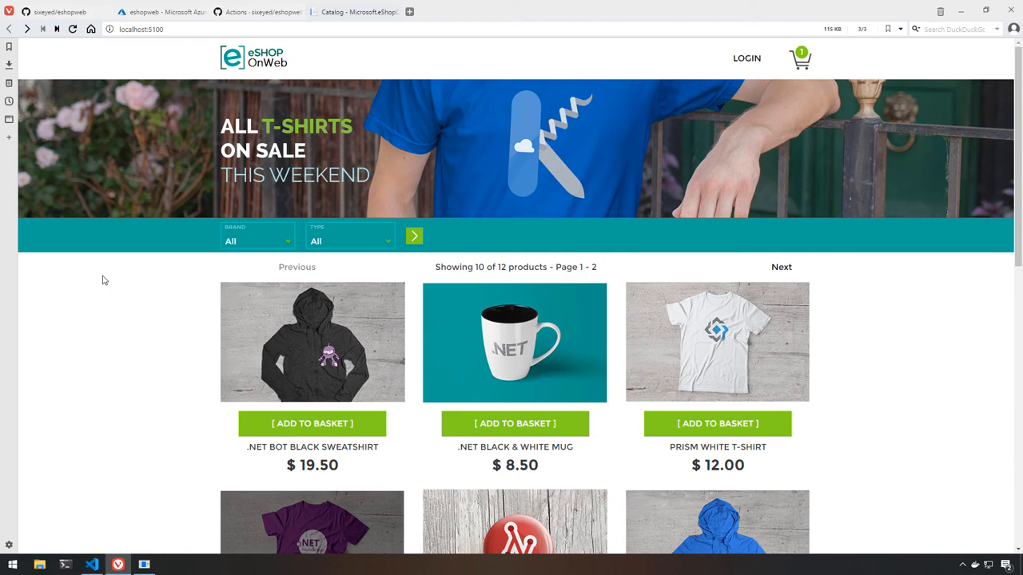
{"action": "left_click", "coordinate": [312, 424]}
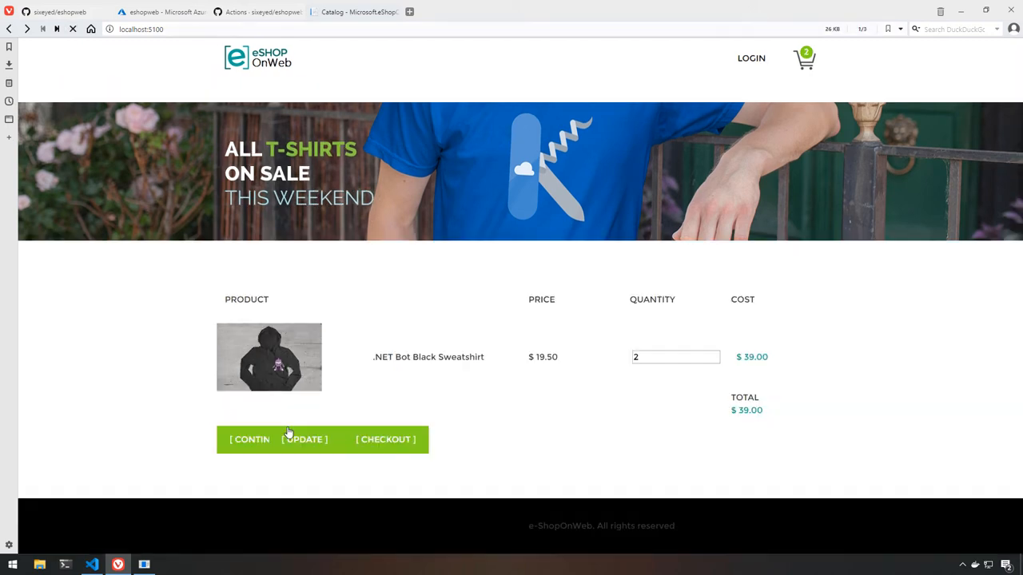
{"action": "left_click", "coordinate": [304, 438]}
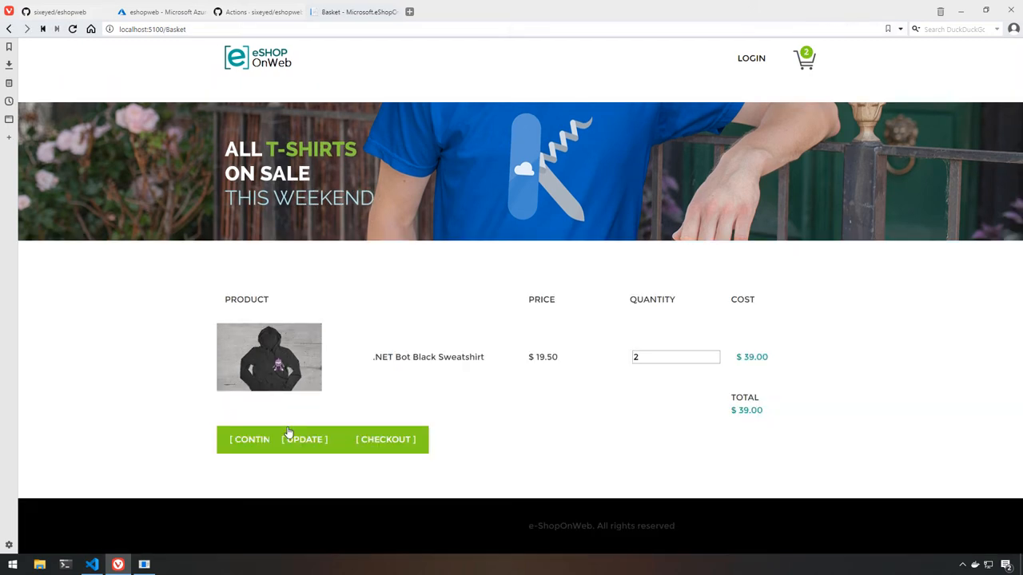
Bring the README's deploy-to-Kubernetes steps back into view in the editor.
{"action": "left_click", "coordinate": [91, 566]}
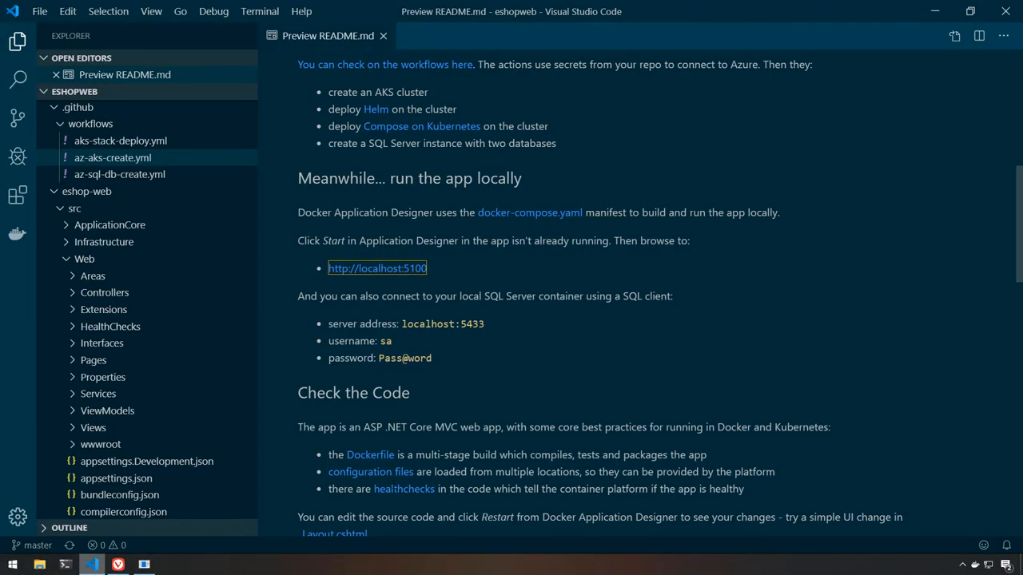
{"action": "scroll", "scroll_direction": "down", "scroll_amount": 3}
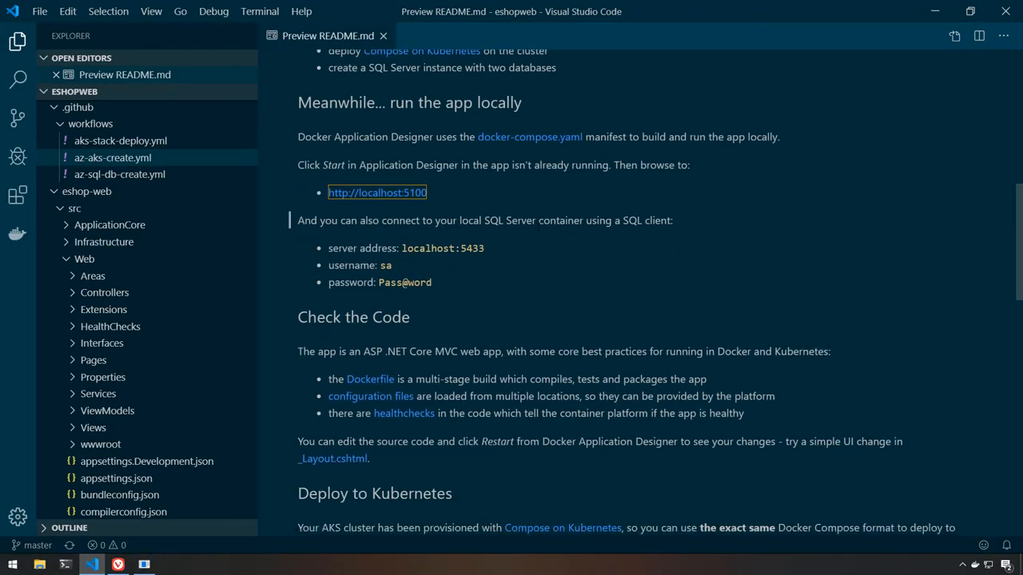
{"action": "scroll", "scroll_direction": "down", "scroll_amount": 3}
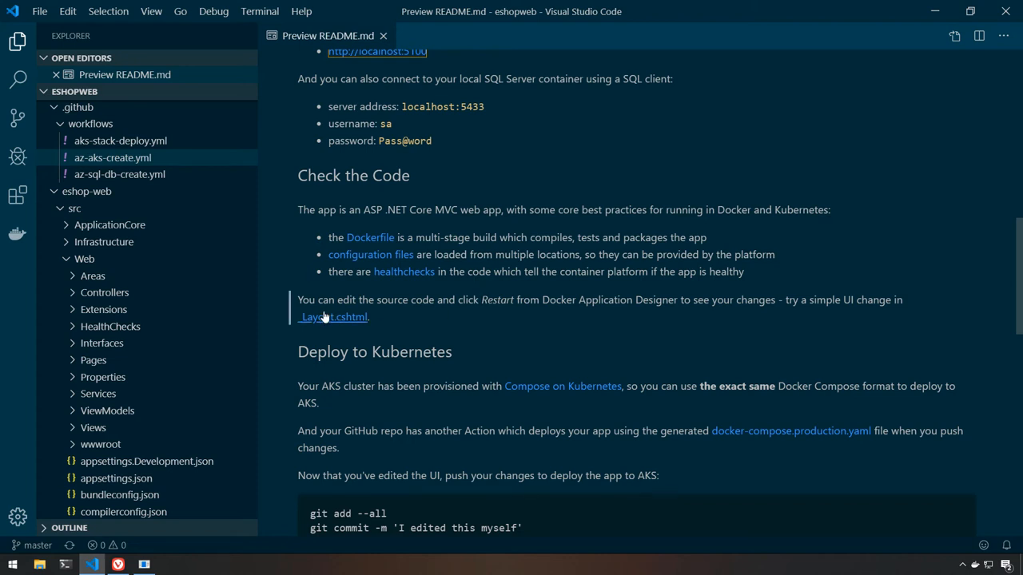
Add '- on Azure!' to the header in the shared layout view and restart the Docker app.
{"action": "left_click", "coordinate": [333, 316]}
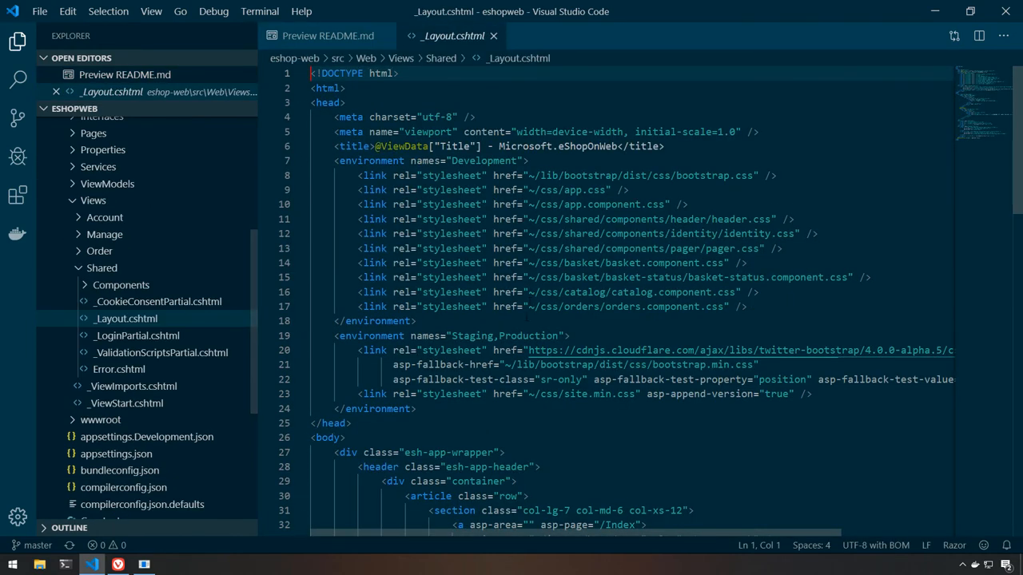
{"action": "scroll", "scroll_direction": "down", "scroll_amount": 3}
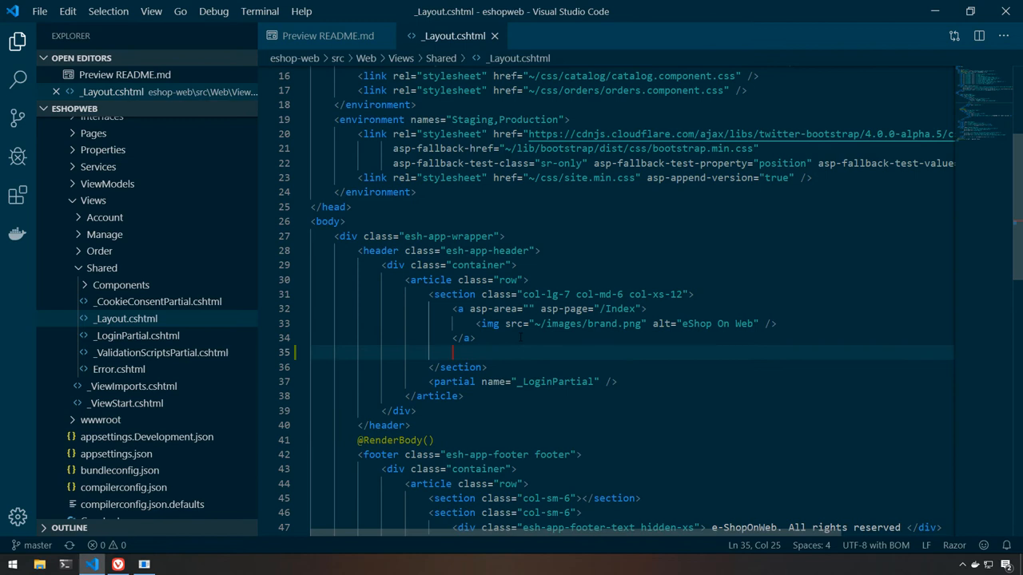
{"action": "type", "text": "- on Azure"}
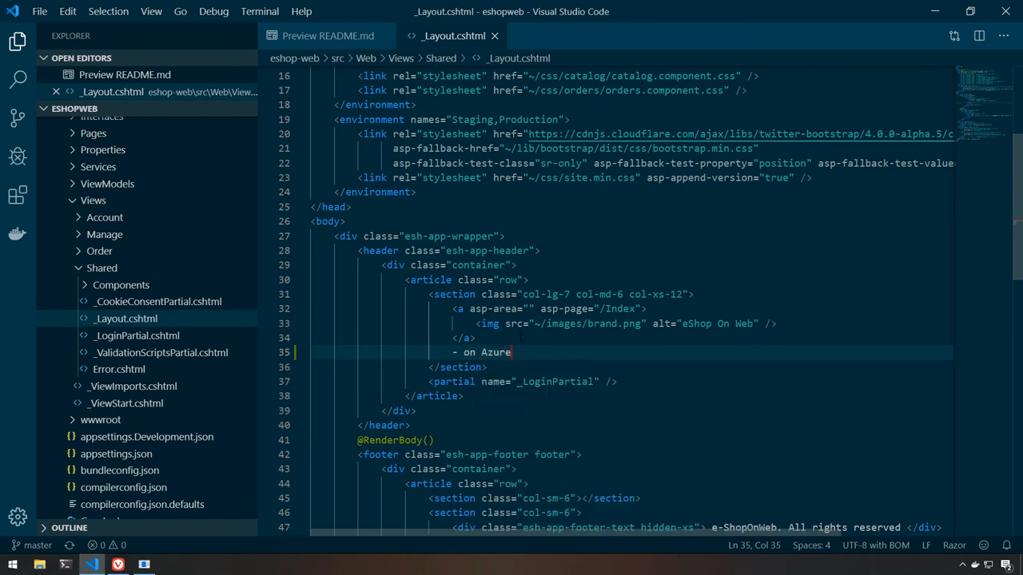
{"action": "type", "text": "!"}
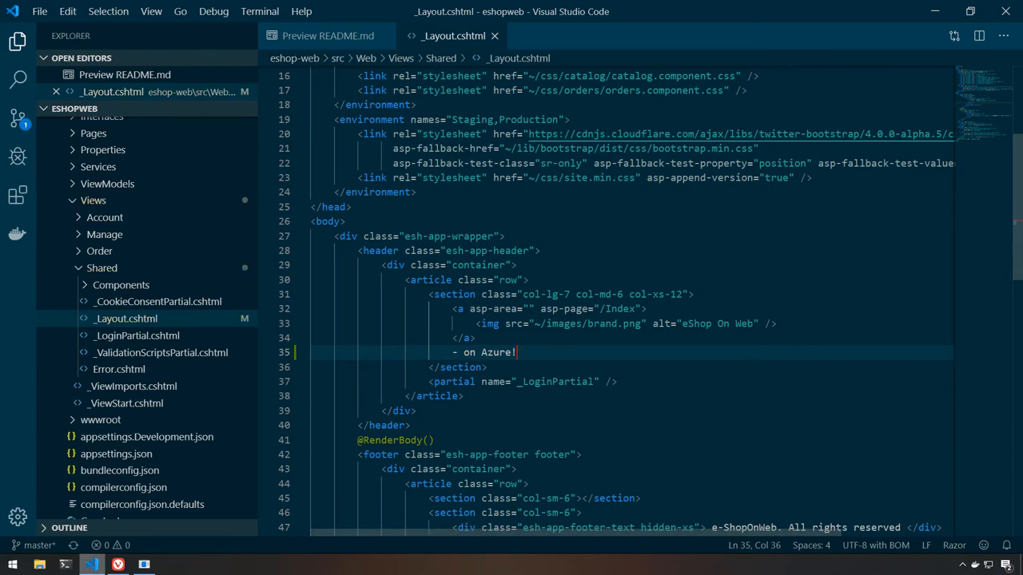
{"action": "left_click", "coordinate": [144, 566]}
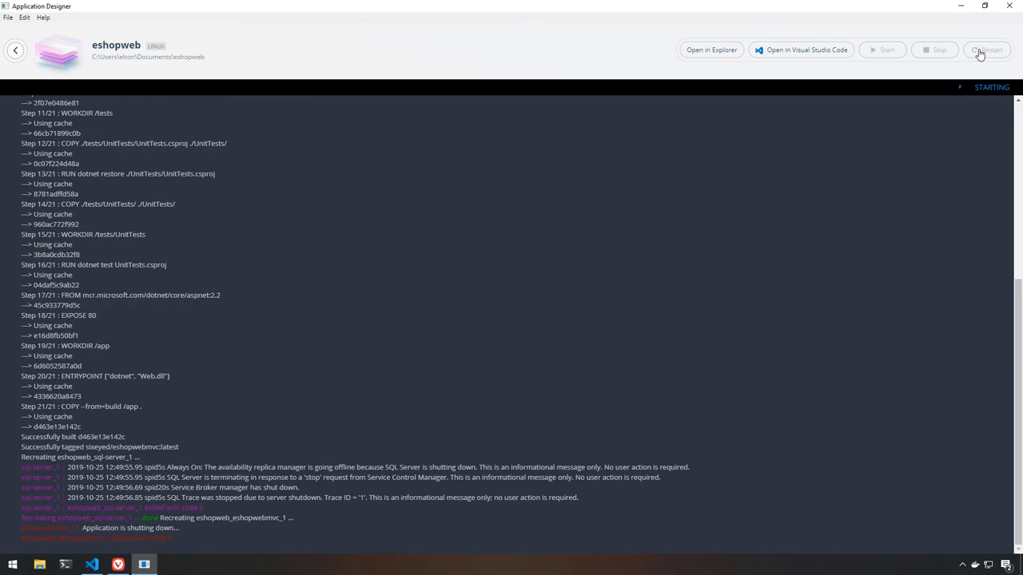
Confirm localhost shows '- on Azure!' and push the commit to origin master.
{"action": "left_click", "coordinate": [986, 50]}
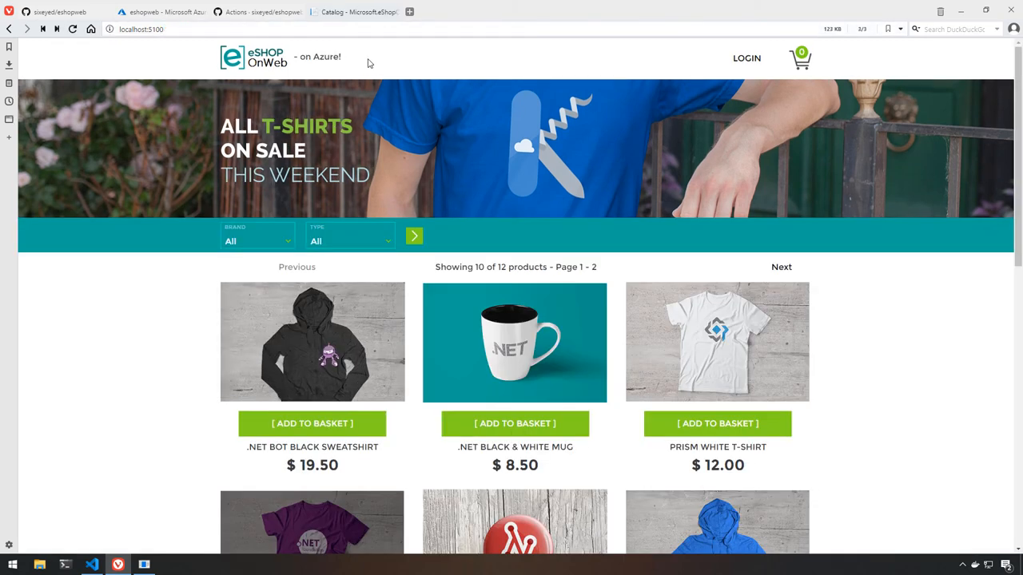
{"action": "mouse_move", "coordinate": [227, 381]}
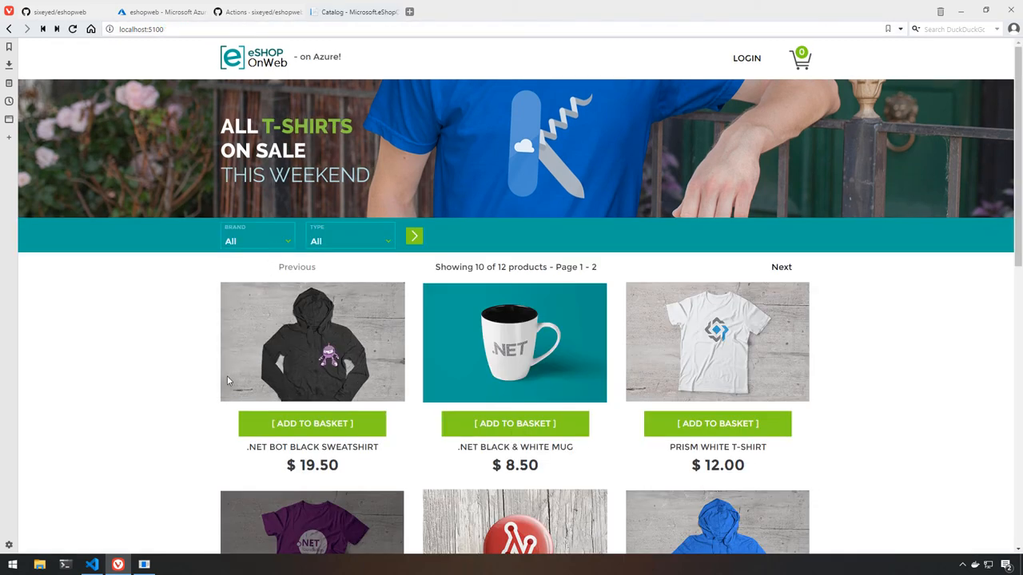
{"action": "left_click", "coordinate": [92, 566]}
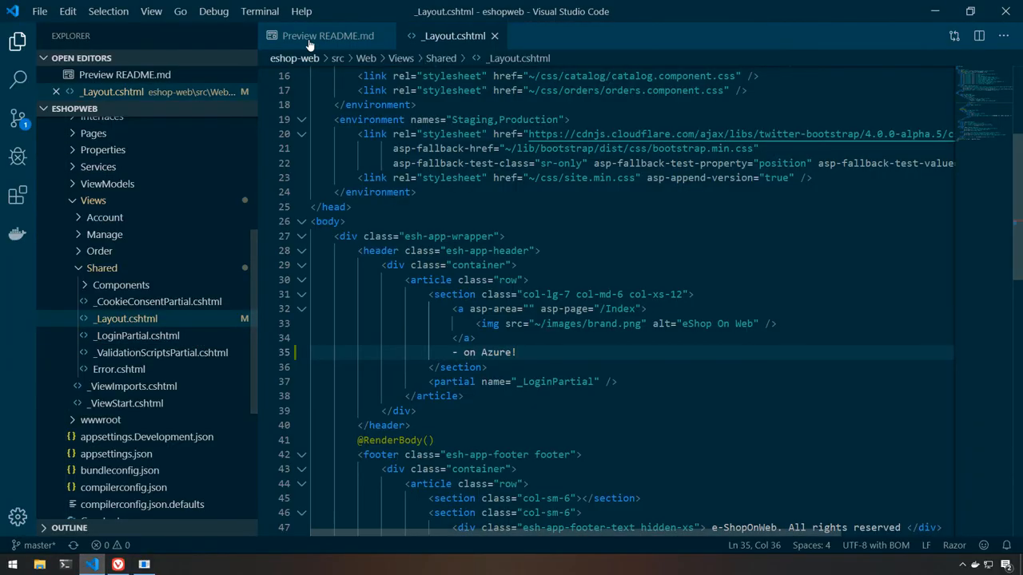
{"action": "left_click", "coordinate": [328, 35]}
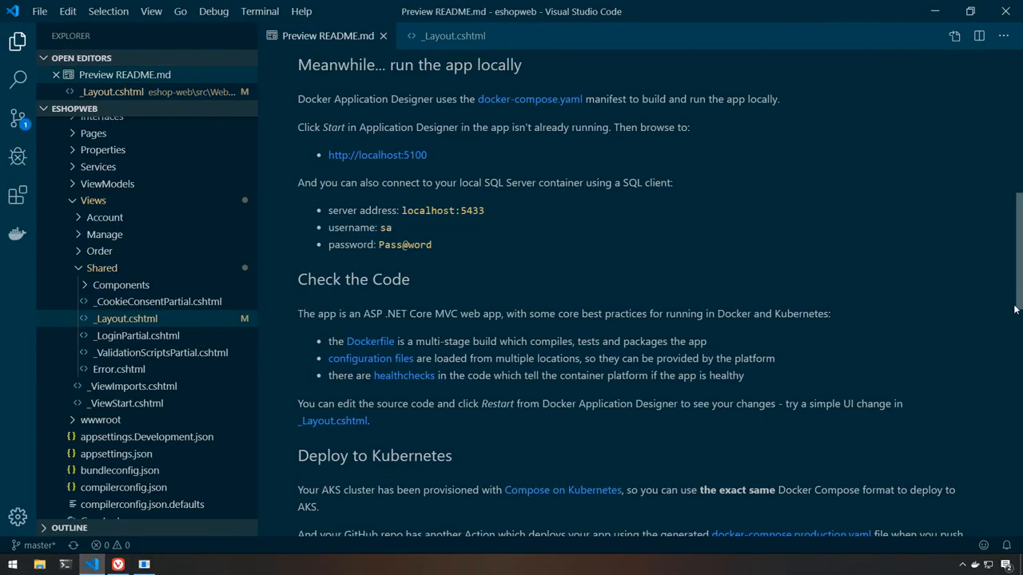
{"action": "scroll", "scroll_direction": "down", "scroll_amount": 3}
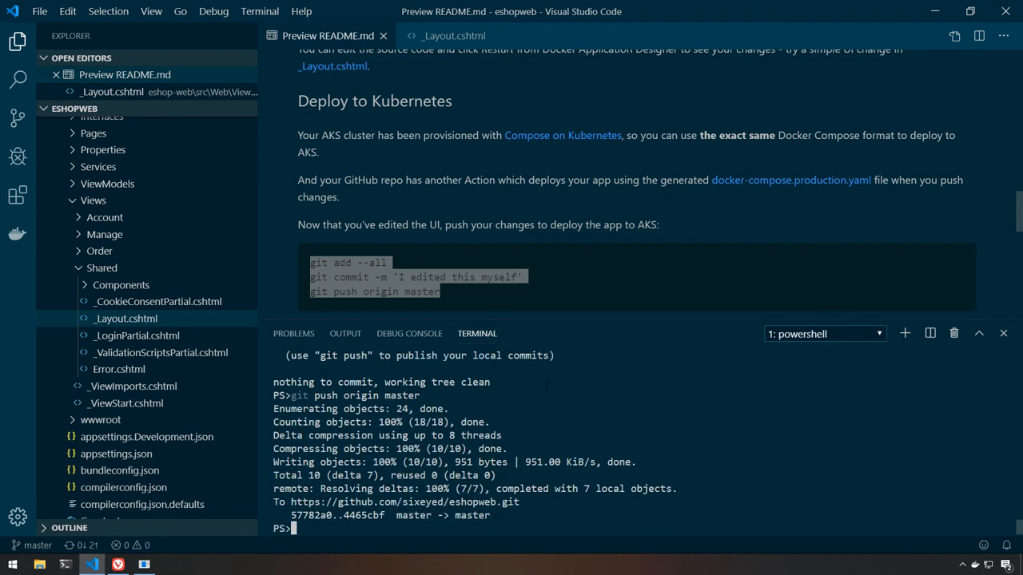
View the pushed commit's running Deploy to AKS job log on GitHub.
{"action": "left_click", "coordinate": [119, 566]}
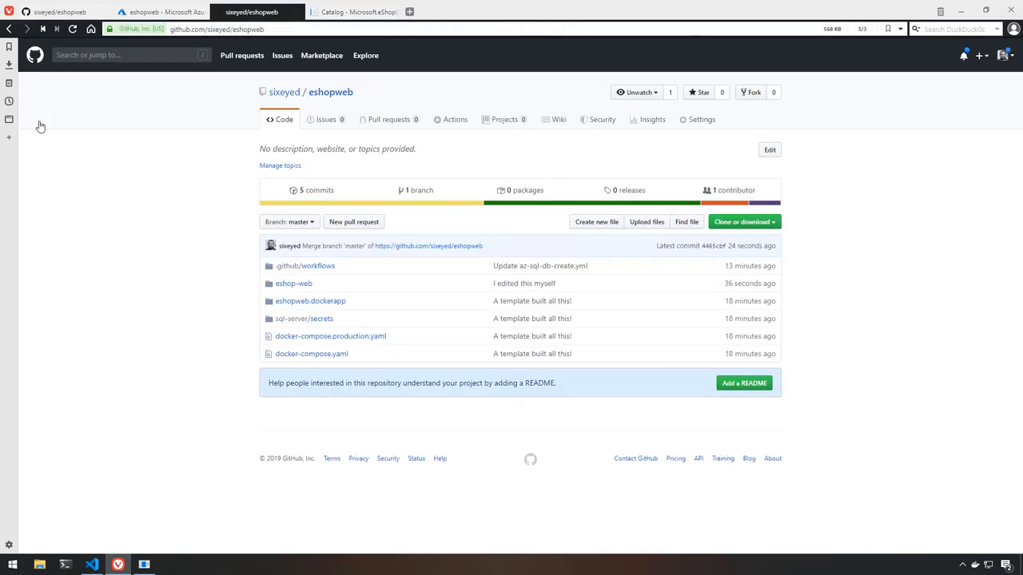
{"action": "mouse_move", "coordinate": [648, 249]}
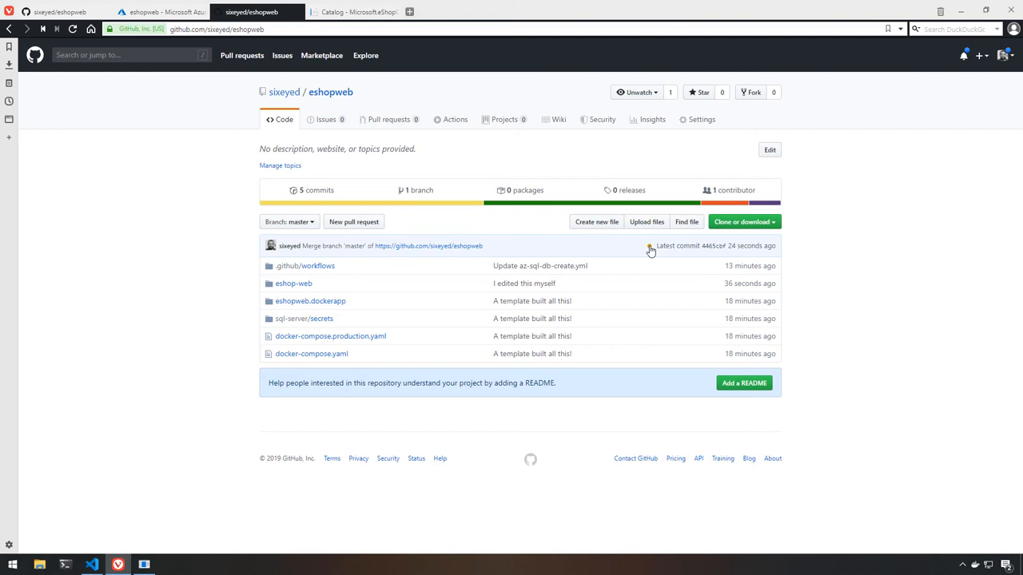
{"action": "left_click", "coordinate": [649, 246]}
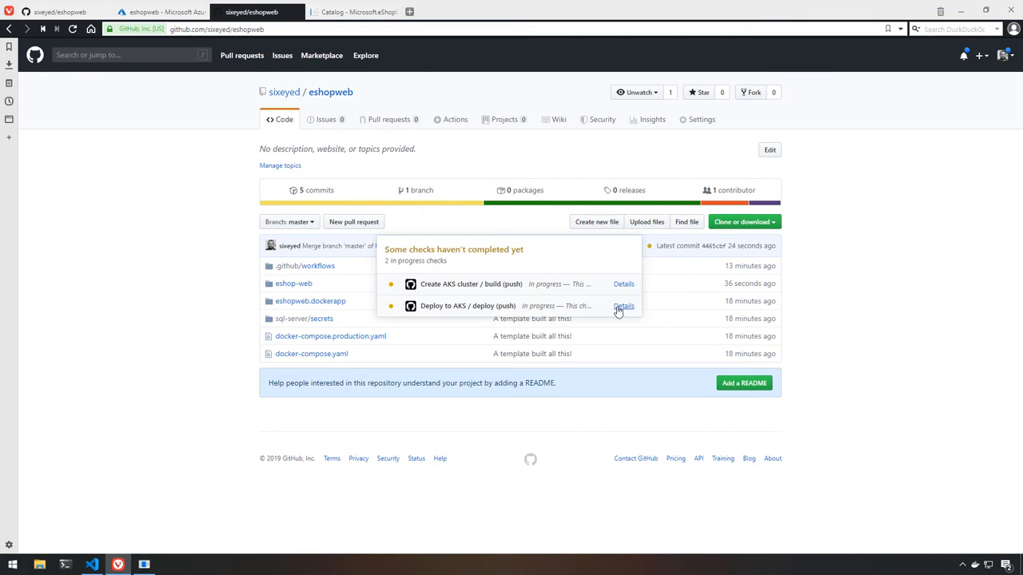
{"action": "left_click", "coordinate": [623, 307]}
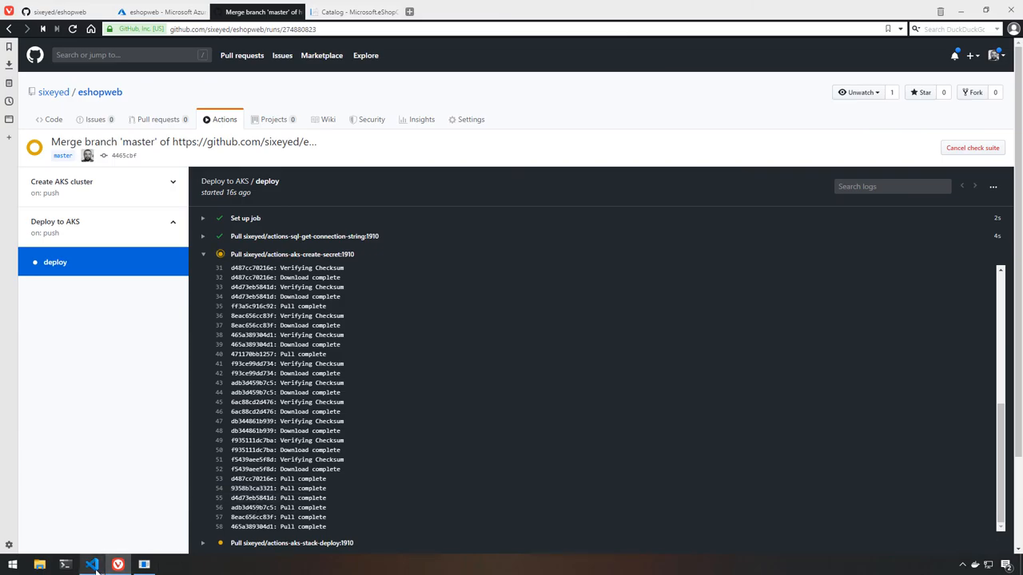
{"action": "left_click", "coordinate": [92, 565]}
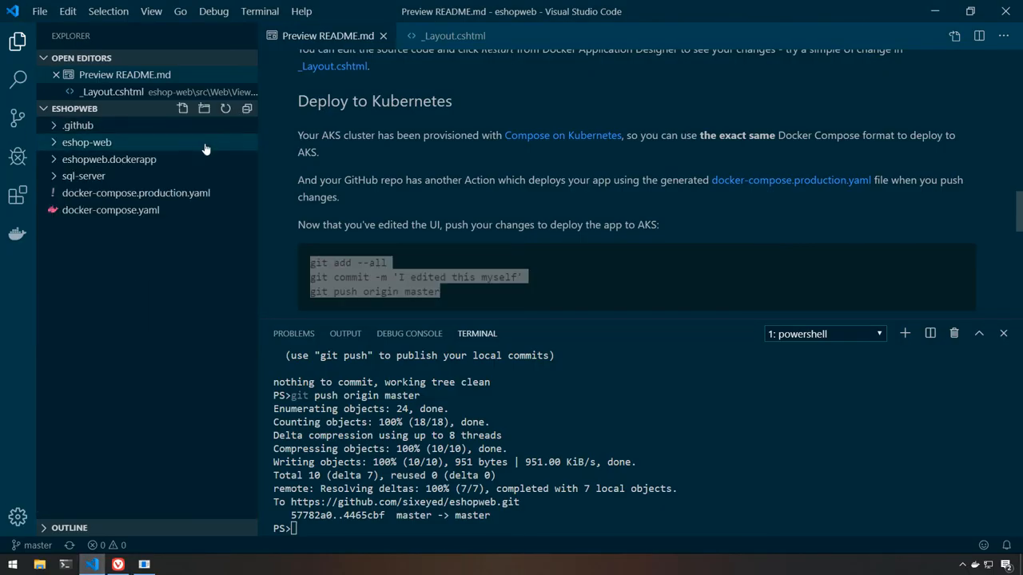
Review the steps of .github/workflows/aks-stack-deploy.yml in the editor.
{"action": "left_click", "coordinate": [76, 124]}
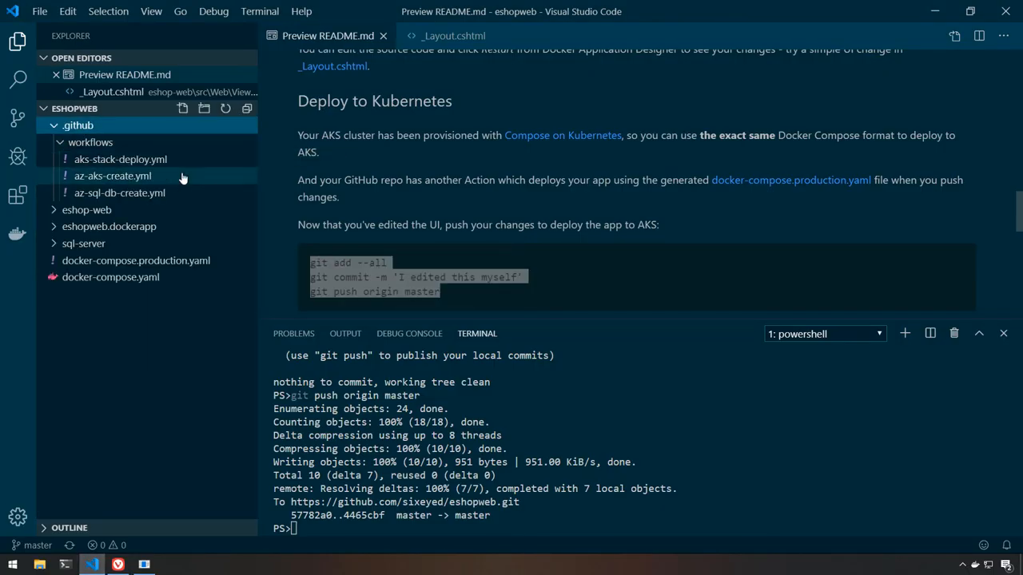
{"action": "left_click", "coordinate": [120, 159]}
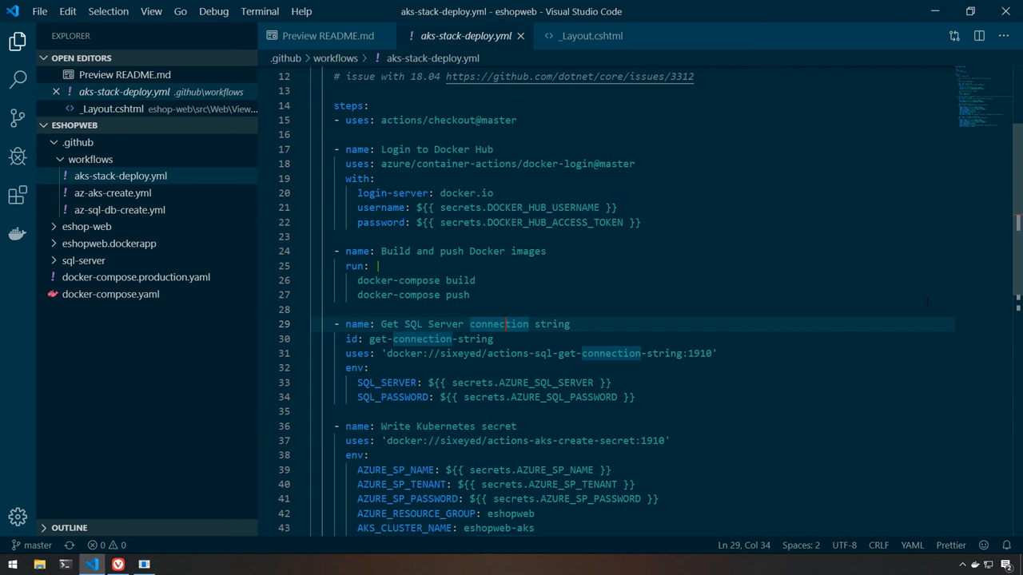
{"action": "scroll", "scroll_direction": "down", "scroll_amount": 3}
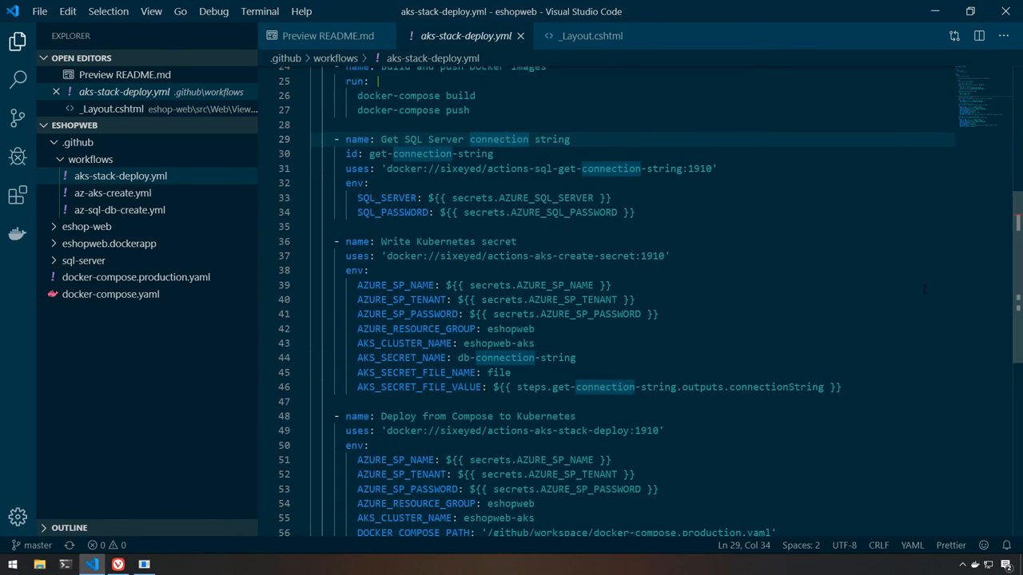
{"action": "scroll", "scroll_direction": "down", "scroll_amount": 3}
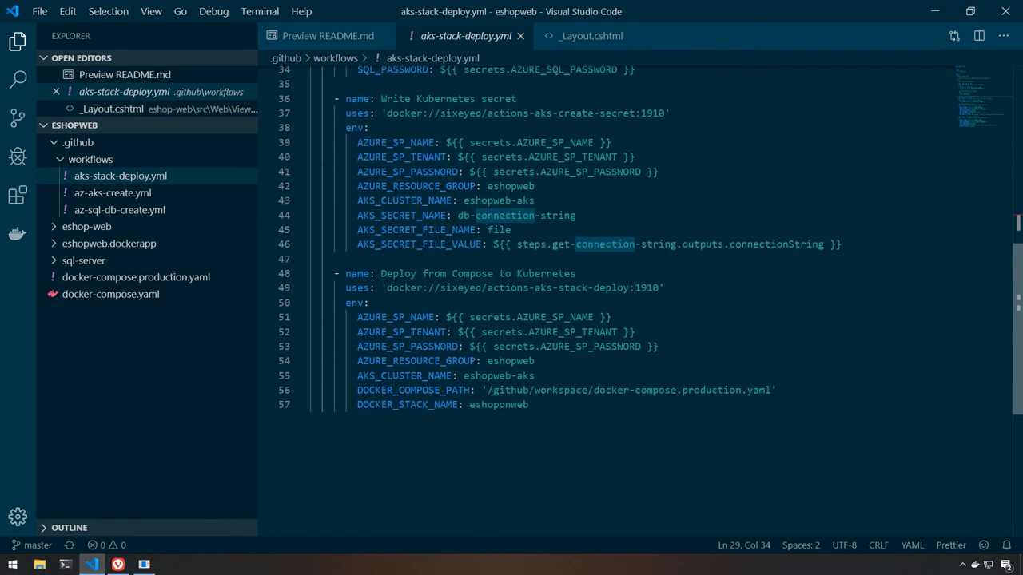
{"action": "scroll", "scroll_direction": "up", "scroll_amount": 3}
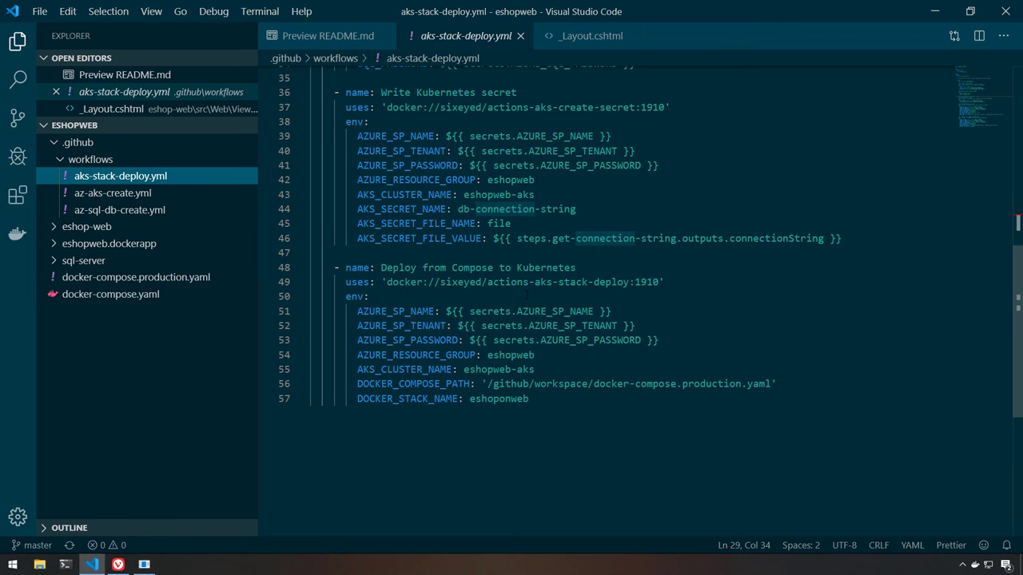
Show the README's local-run and workflow-check sections in the preview.
{"action": "left_click", "coordinate": [328, 36]}
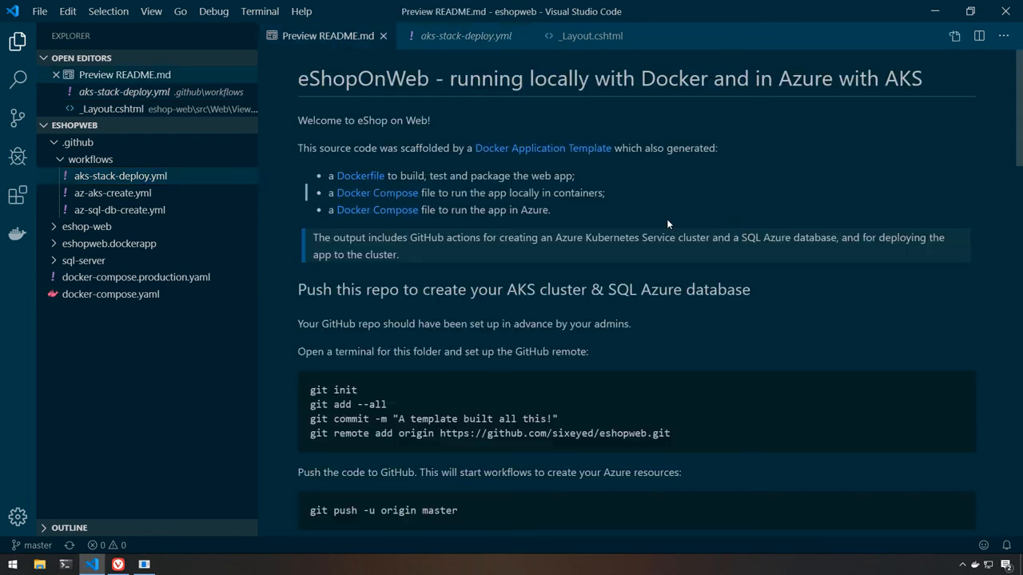
{"action": "scroll", "scroll_direction": "down", "scroll_amount": 3}
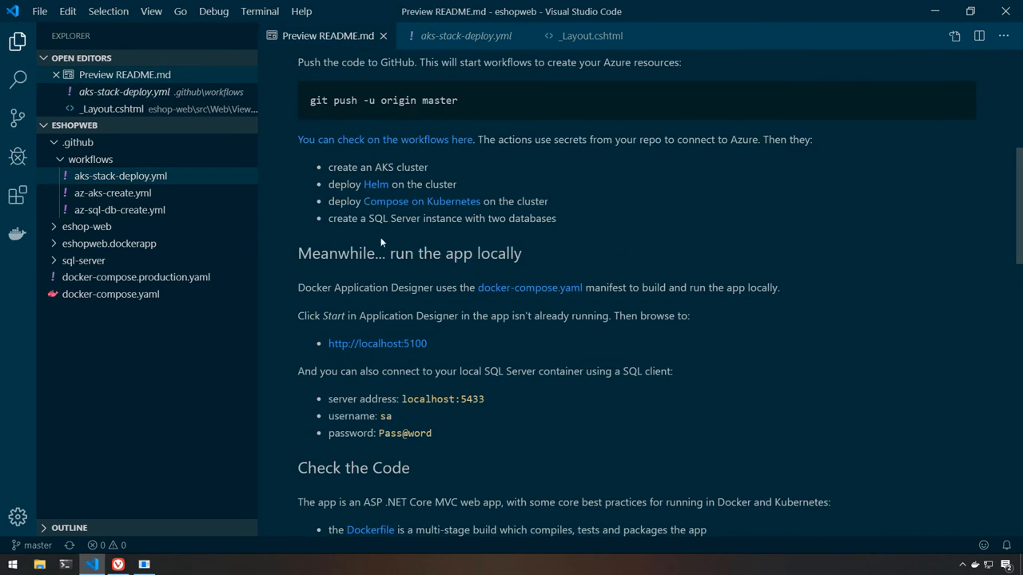
{"action": "mouse_move", "coordinate": [422, 201]}
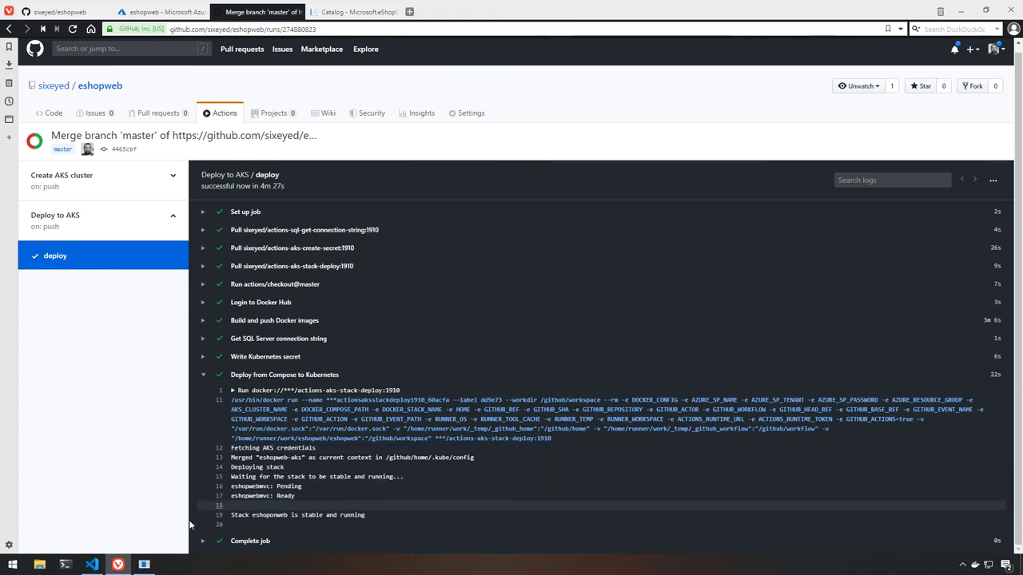
Bring the README's 'Browse to the app on AKS' az aks browse command into view.
{"action": "left_click", "coordinate": [91, 565]}
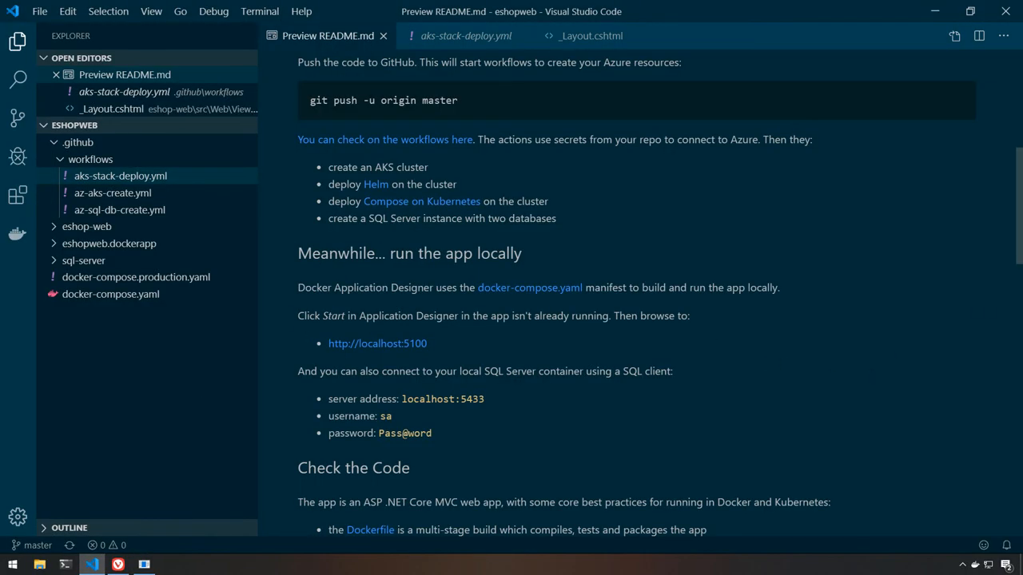
{"action": "scroll", "scroll_direction": "down", "scroll_amount": 3}
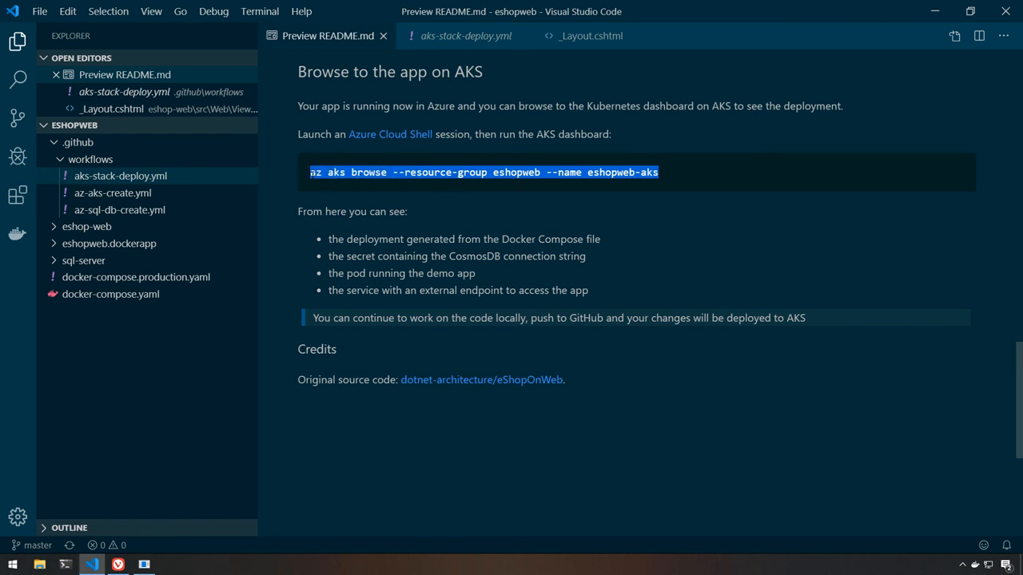
{"action": "mouse_move", "coordinate": [390, 134]}
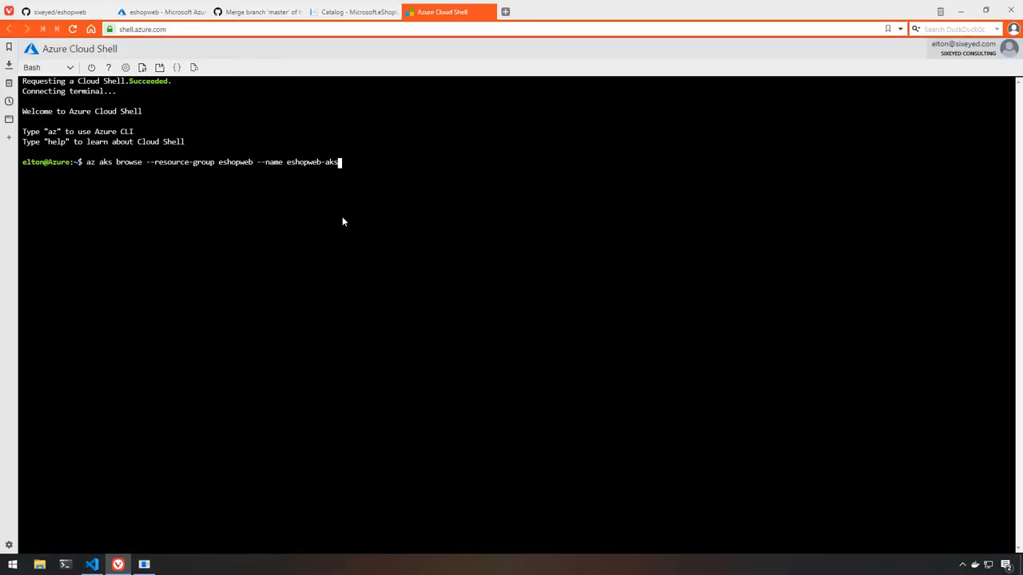
Run the eshopweb-aks dashboard command and list the cluster's services, including eshopwebmvc-published.
{"action": "key", "text": "Return"}
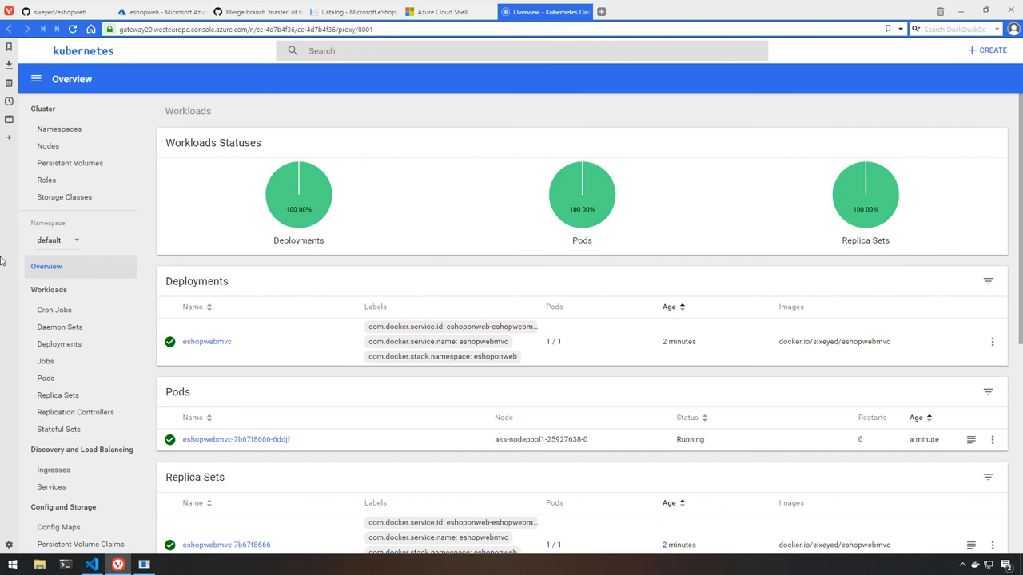
{"action": "mouse_move", "coordinate": [207, 342]}
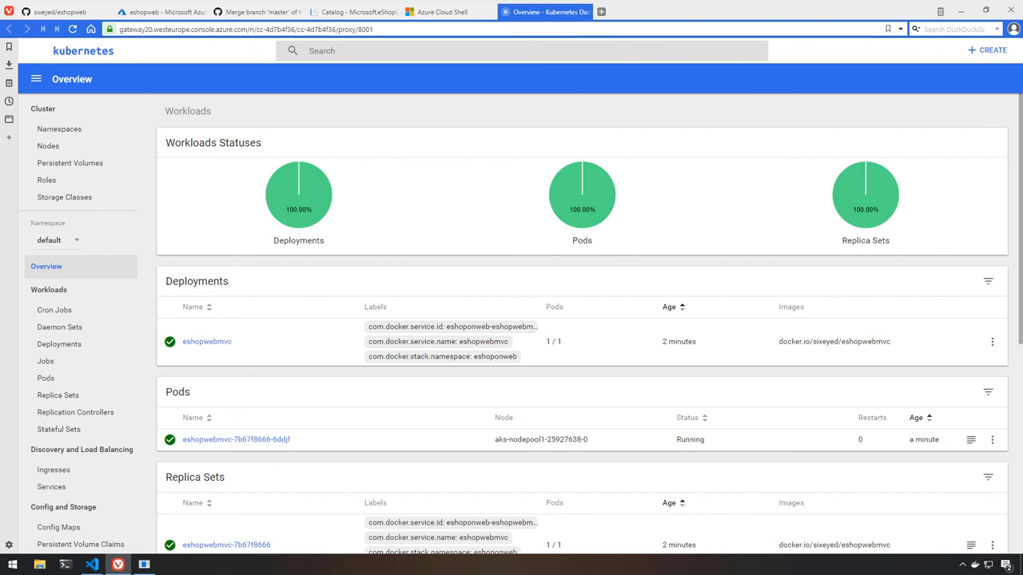
{"action": "mouse_move", "coordinate": [1019, 243]}
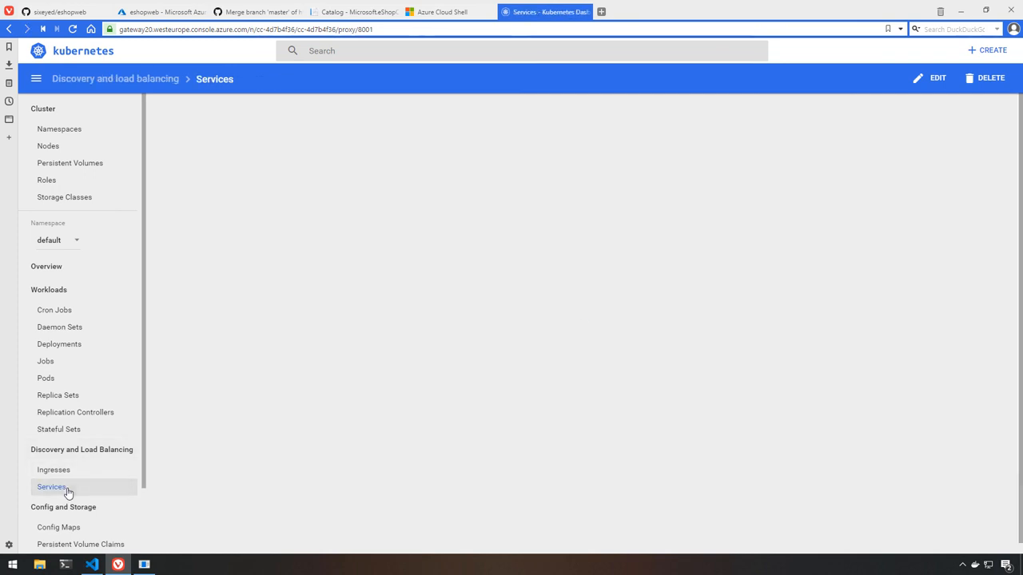
{"action": "left_click", "coordinate": [51, 485]}
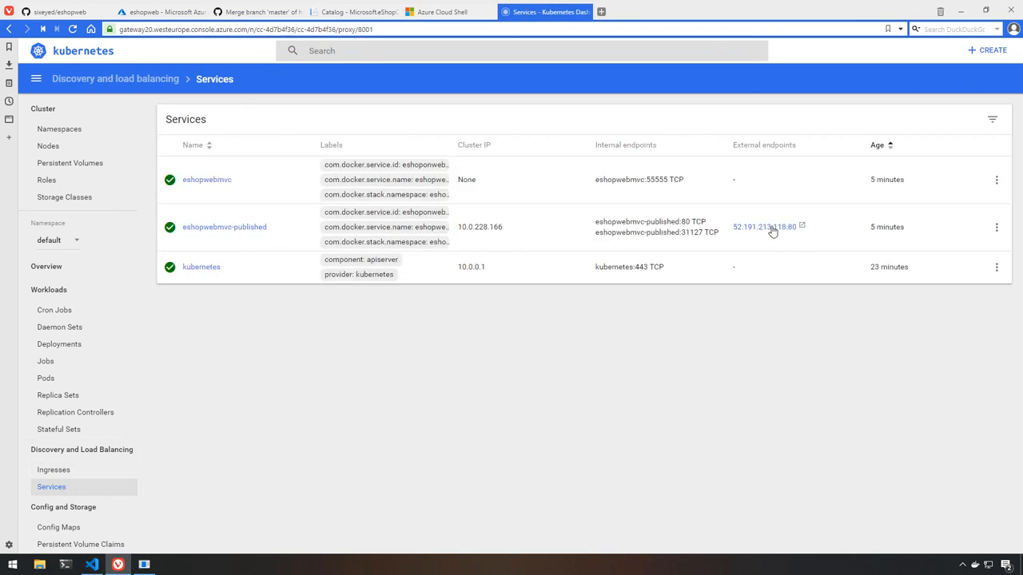
Load the eShop site with the '- on Azure!' header from the service's external endpoint.
{"action": "left_click", "coordinate": [764, 227]}
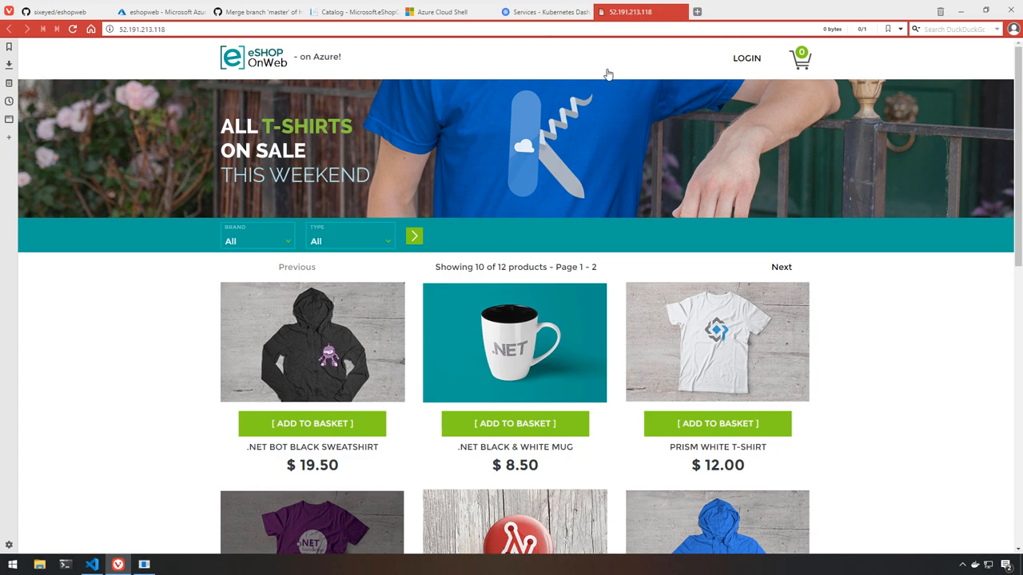
{"action": "left_click", "coordinate": [91, 565]}
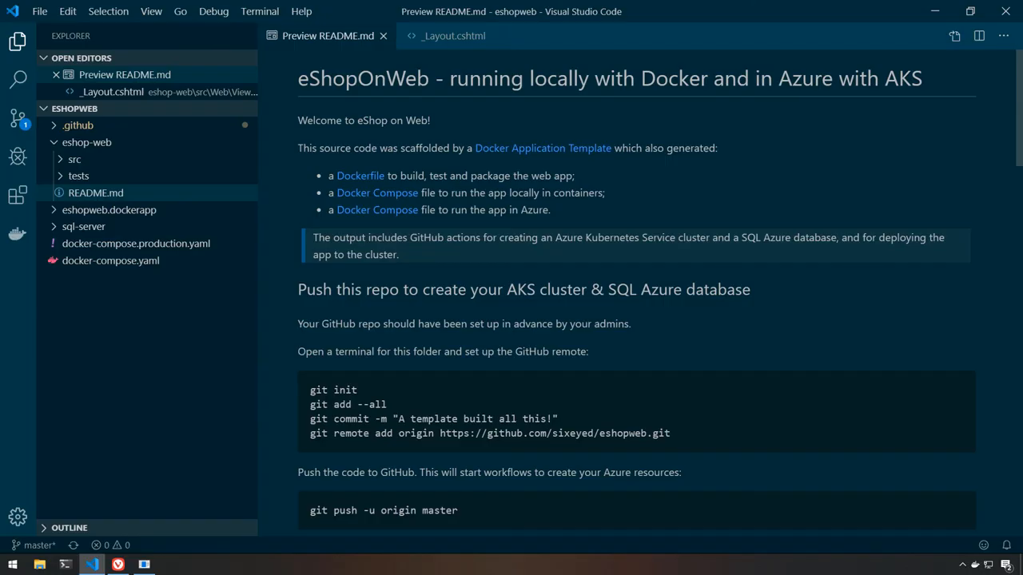